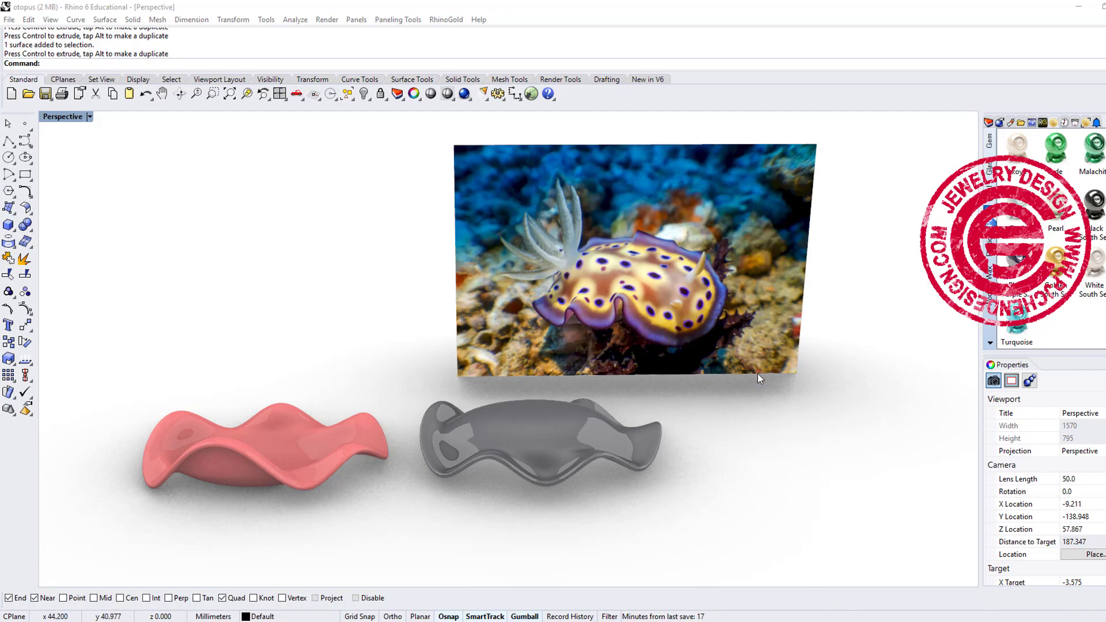
# Step: Orbit the Perspective view to review the finished shells before clearing the scene
pyautogui.scroll(-3)
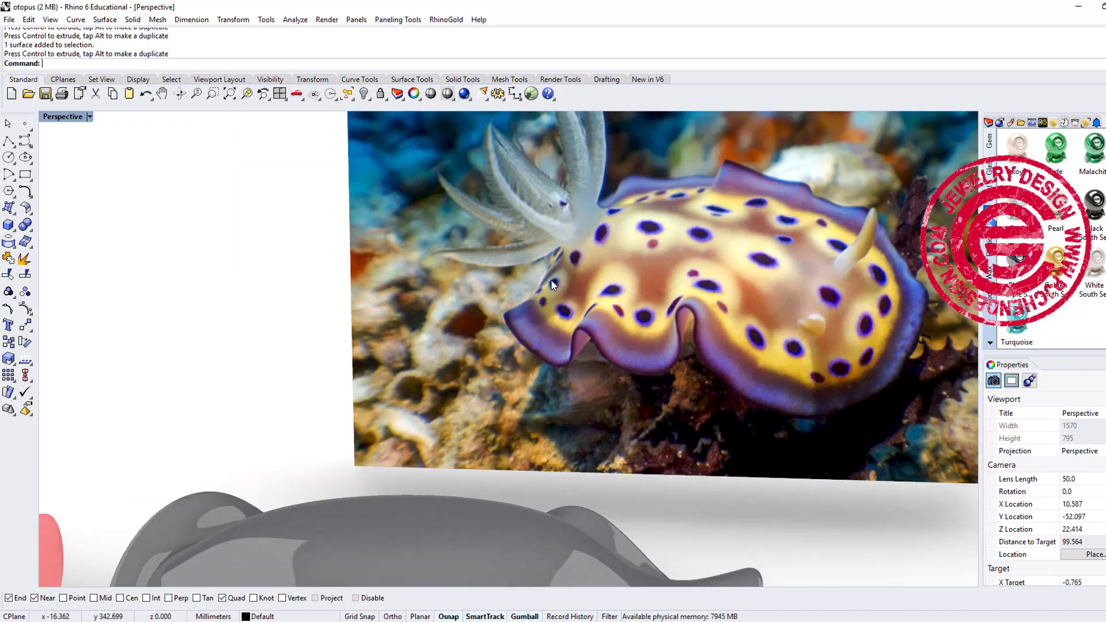
pyautogui.moveTo(705, 297)
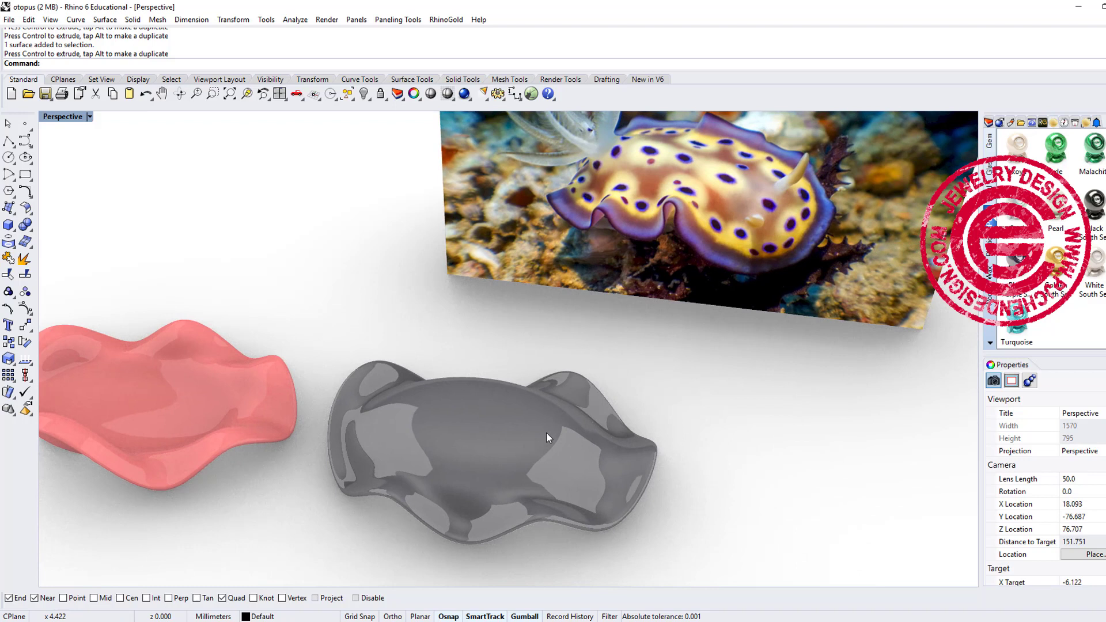
pyautogui.moveTo(547, 438); pyautogui.dragTo(614, 289)
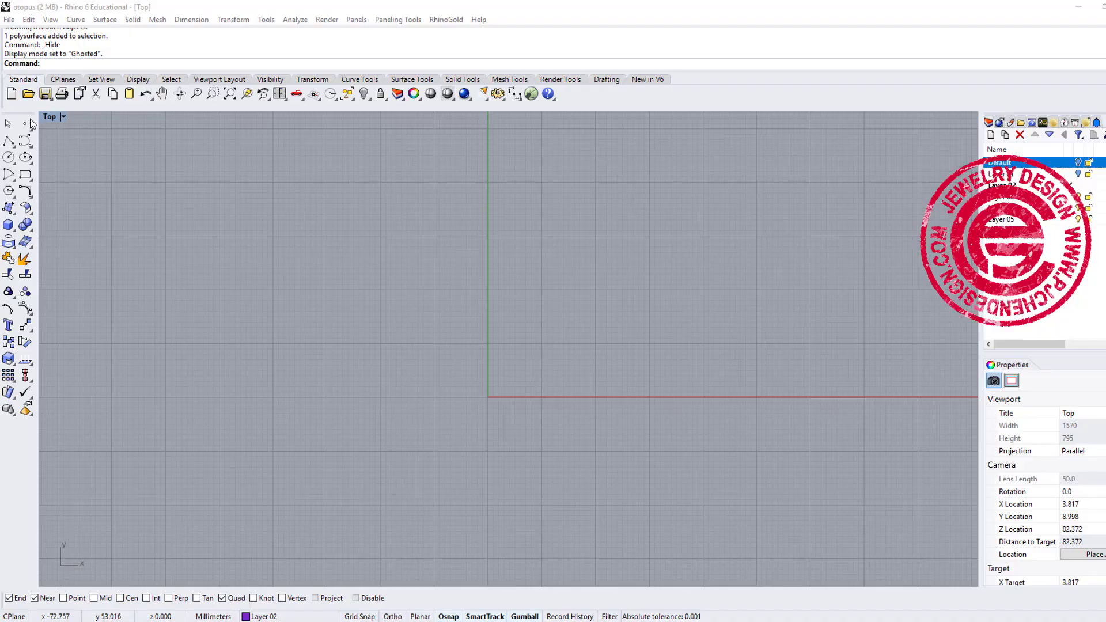
# Step: Draw an ellipse by corner in the Top view as the rail
pyautogui.click(9, 157)
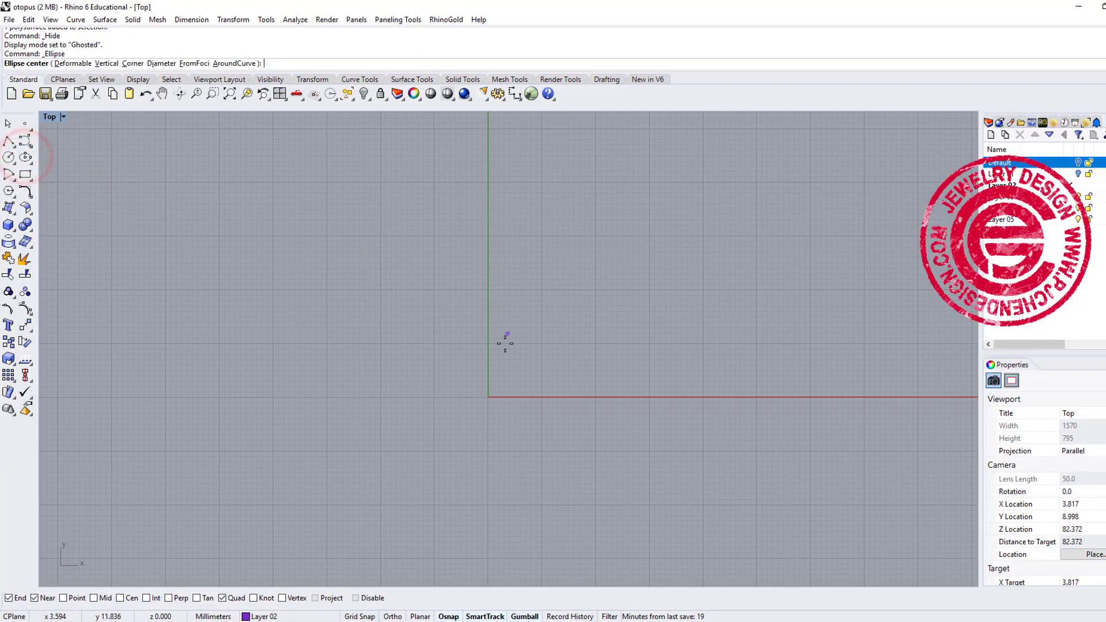
pyautogui.moveTo(505, 344); pyautogui.dragTo(455, 290)
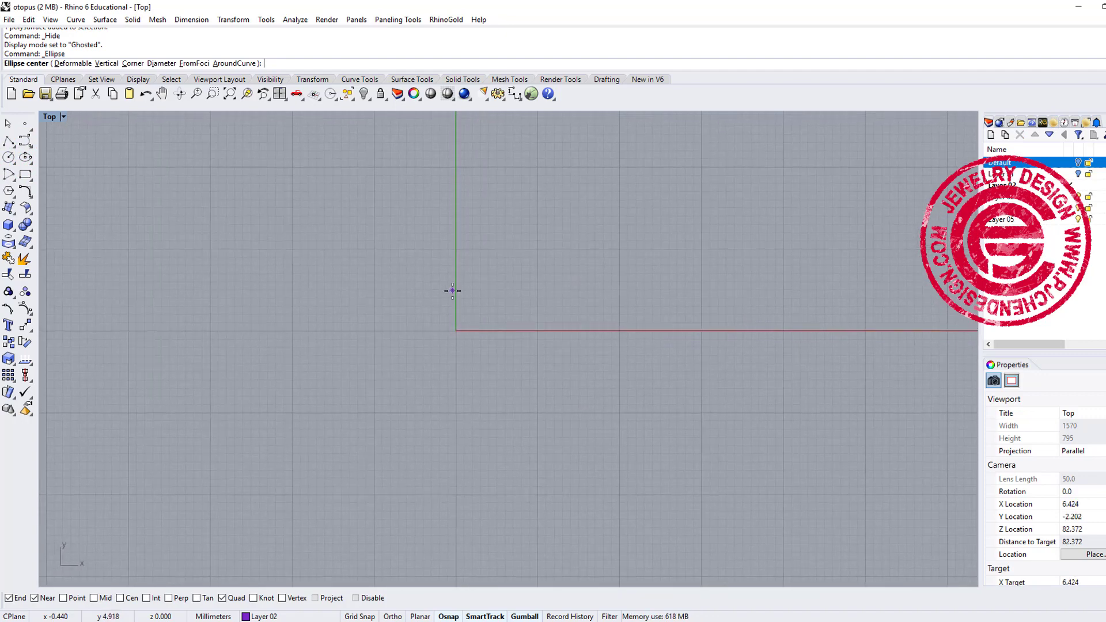
pyautogui.click(456, 331)
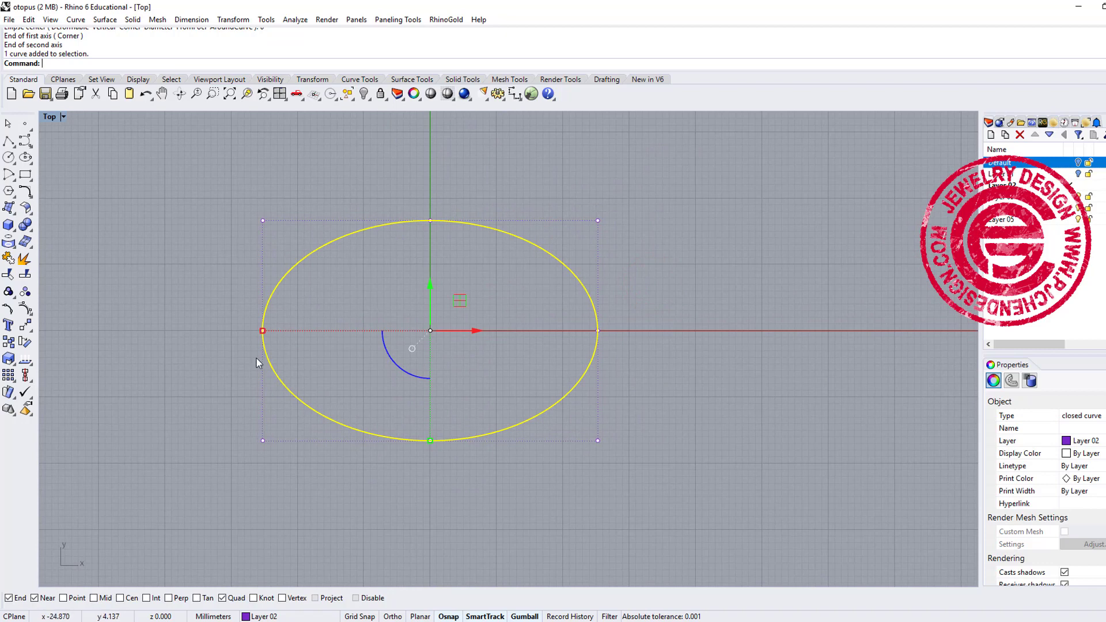
pyautogui.moveTo(361, 280)
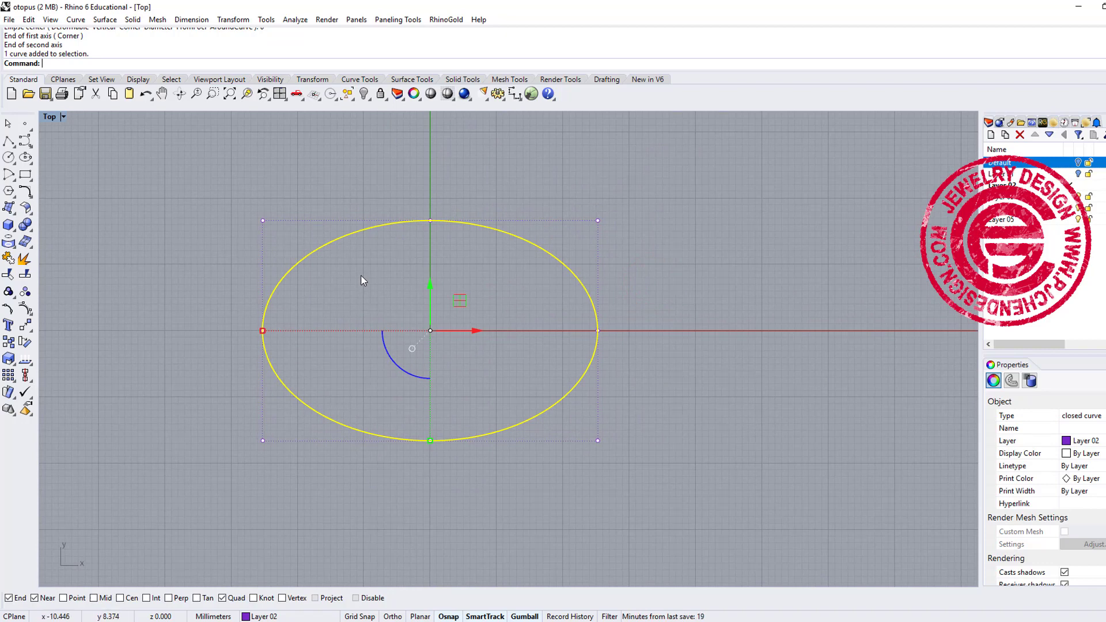
# Step: Draw a vertical axis line at the ellipse centre and a wavy profile curve from its top
pyautogui.click(51, 116)
pyautogui.write('0')
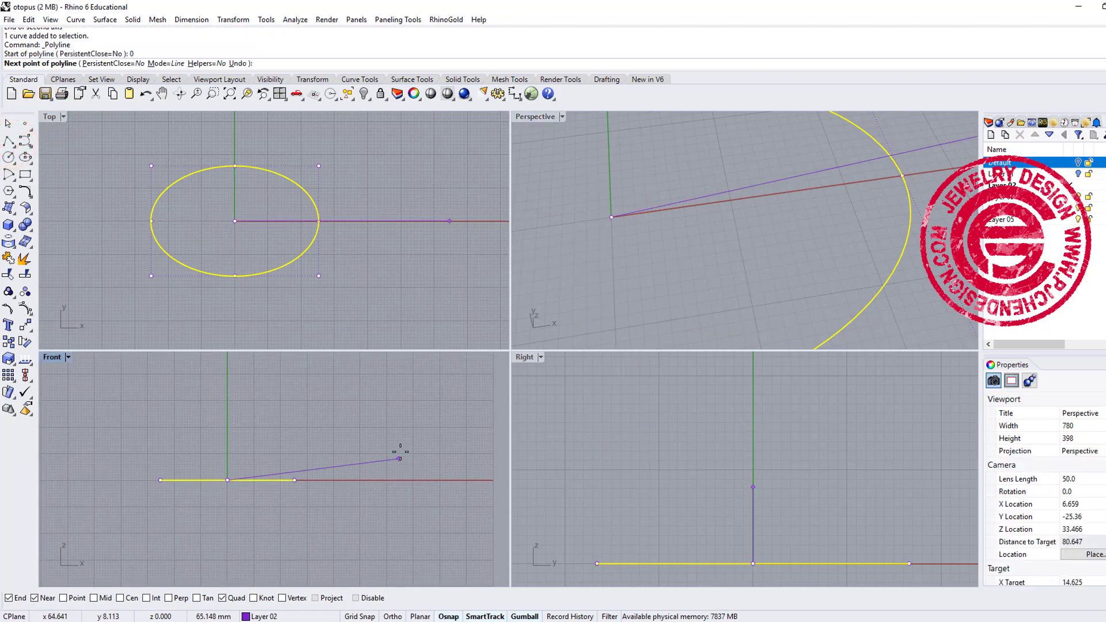
pyautogui.click(187, 414)
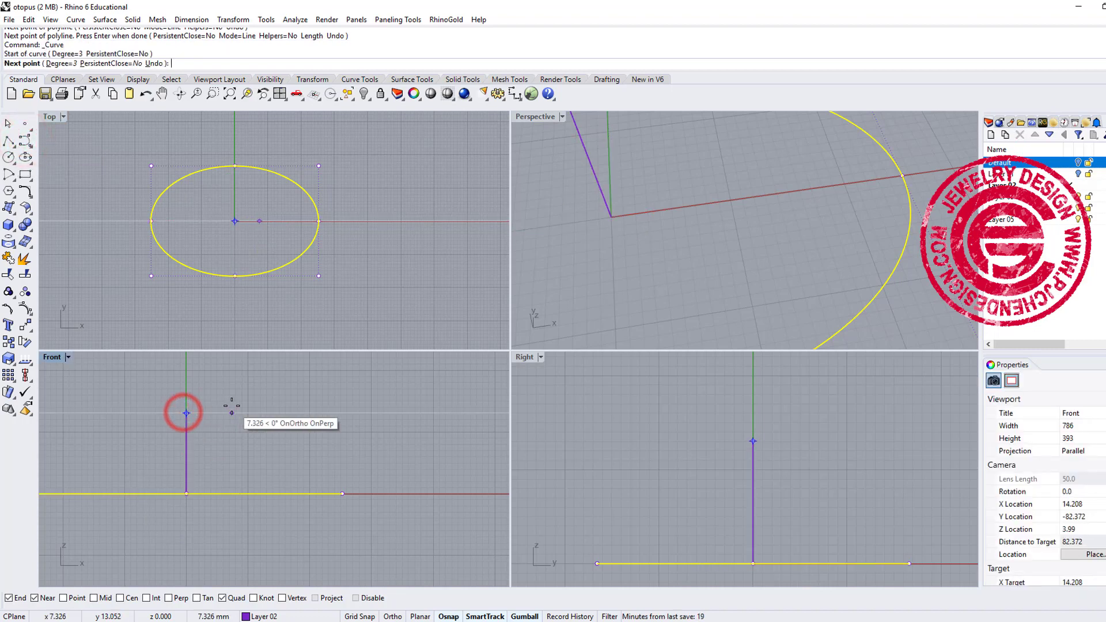
pyautogui.click(312, 426)
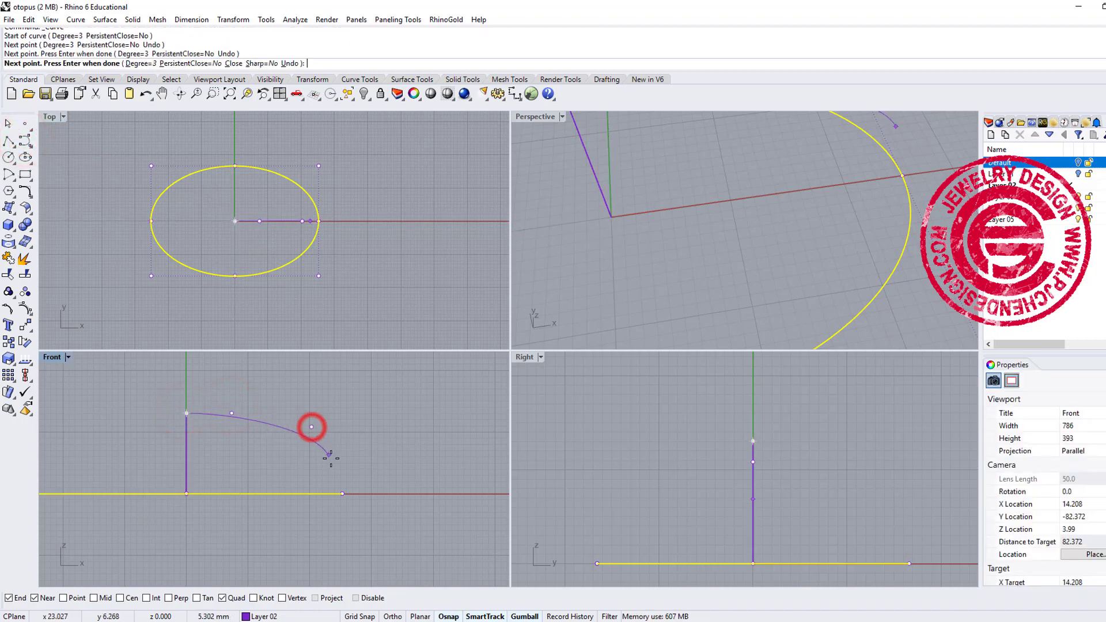
pyautogui.click(406, 466)
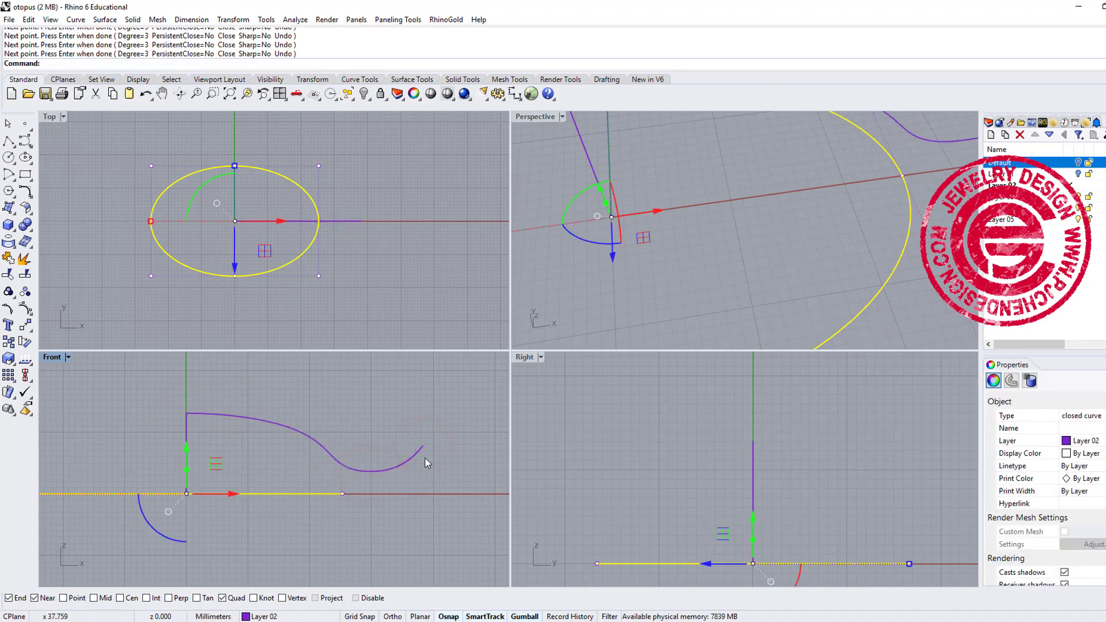
pyautogui.doubleClick(535, 116)
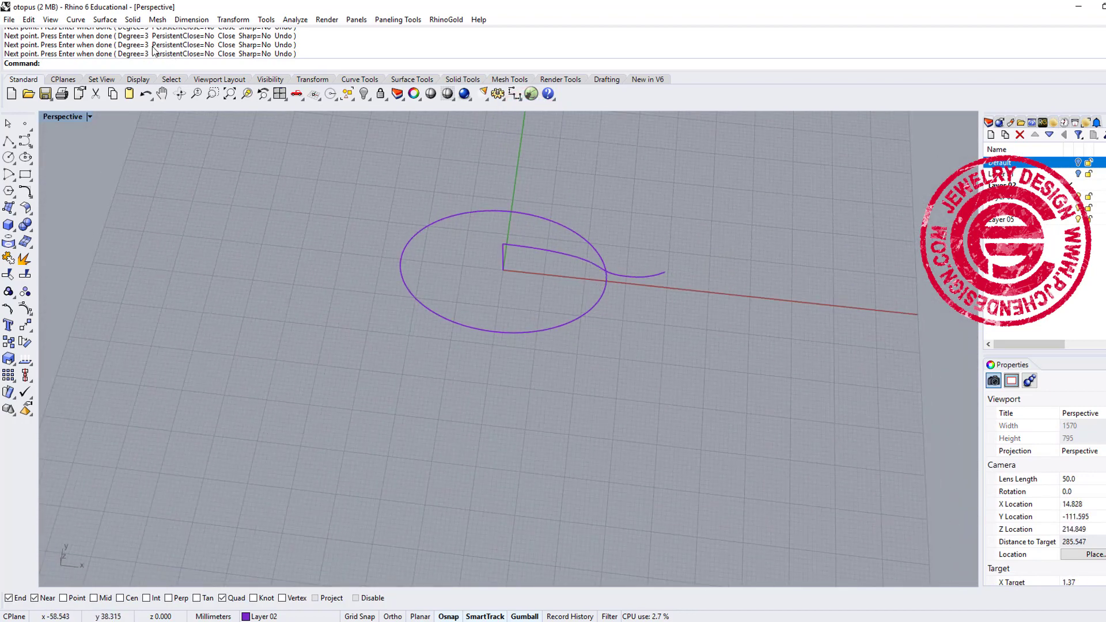
# Step: Rail Revolve the profile along the ellipse about the axis into a dish surface and select it
pyautogui.click(105, 20)
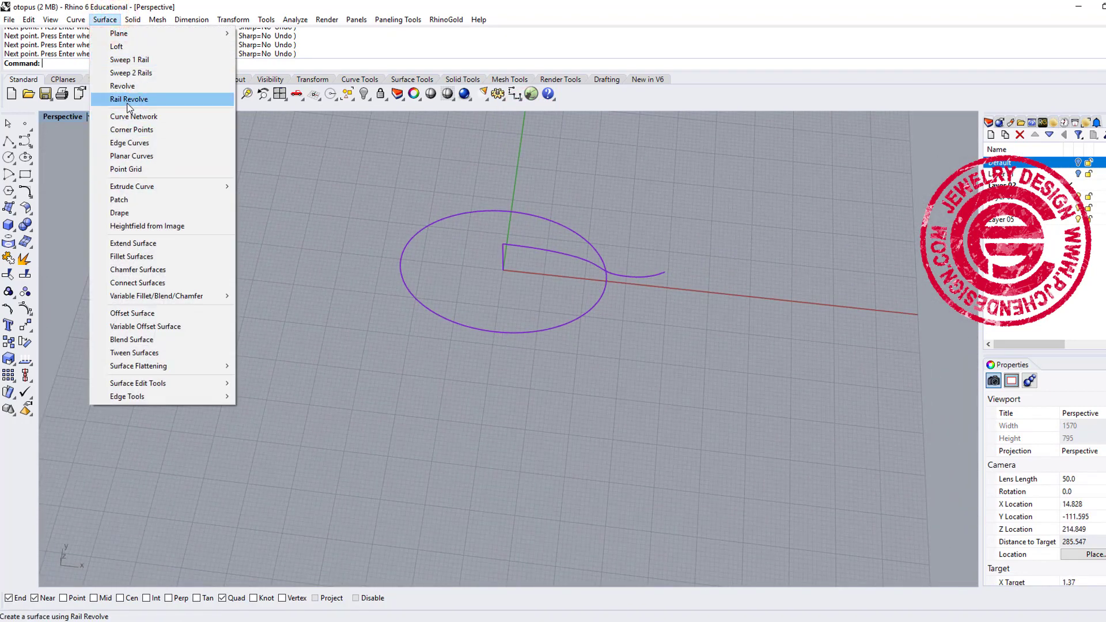
pyautogui.click(128, 99)
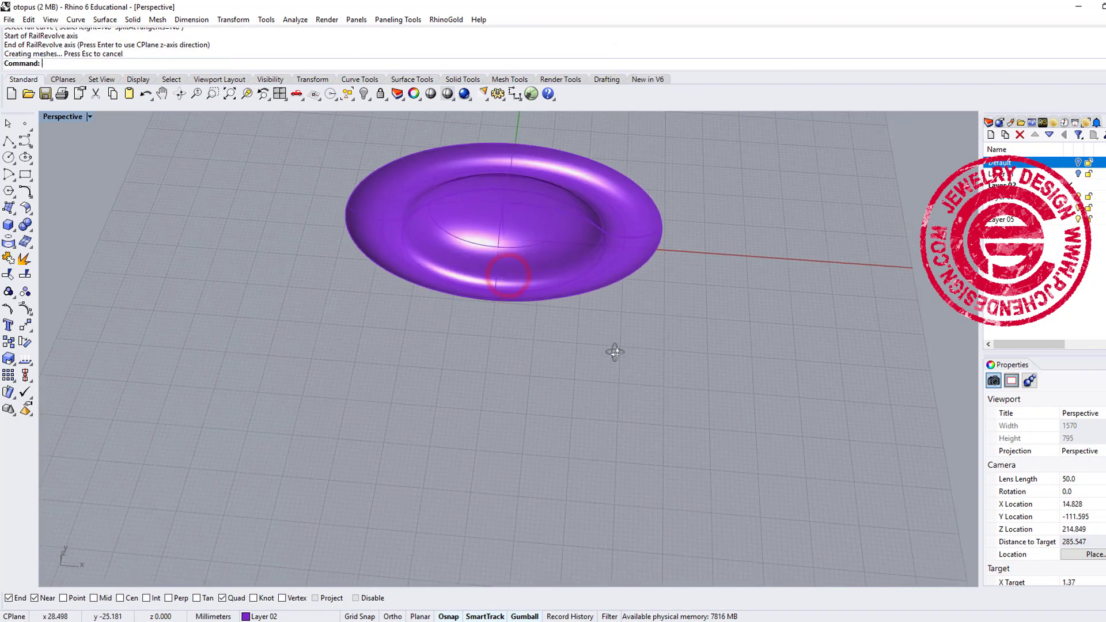
pyautogui.moveTo(615, 351); pyautogui.dragTo(575, 321)
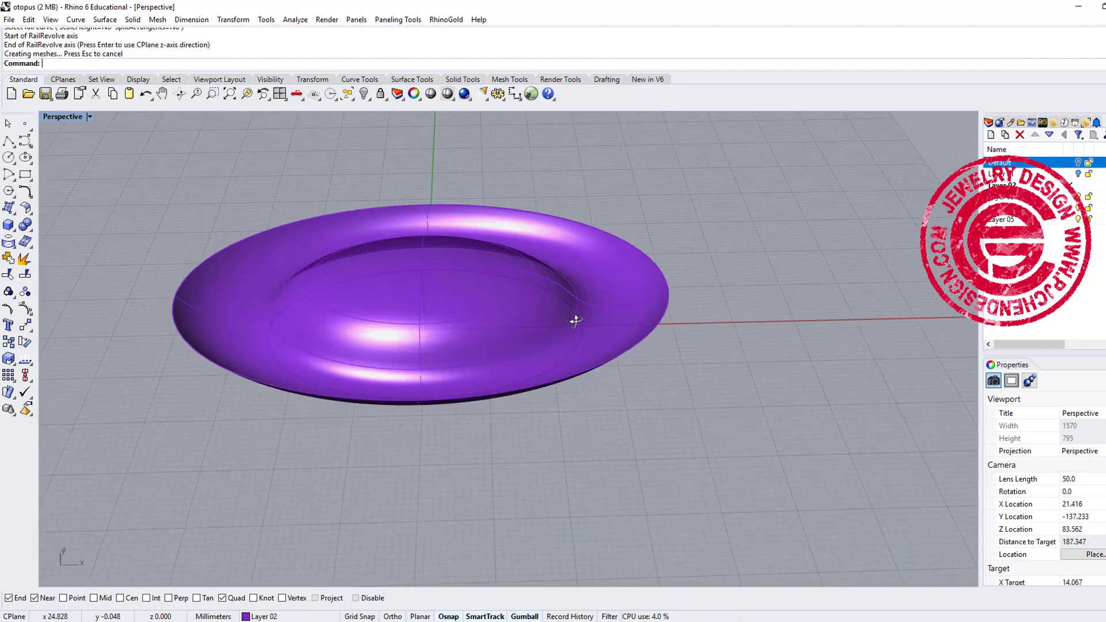
pyautogui.moveTo(575, 321); pyautogui.dragTo(462, 200)
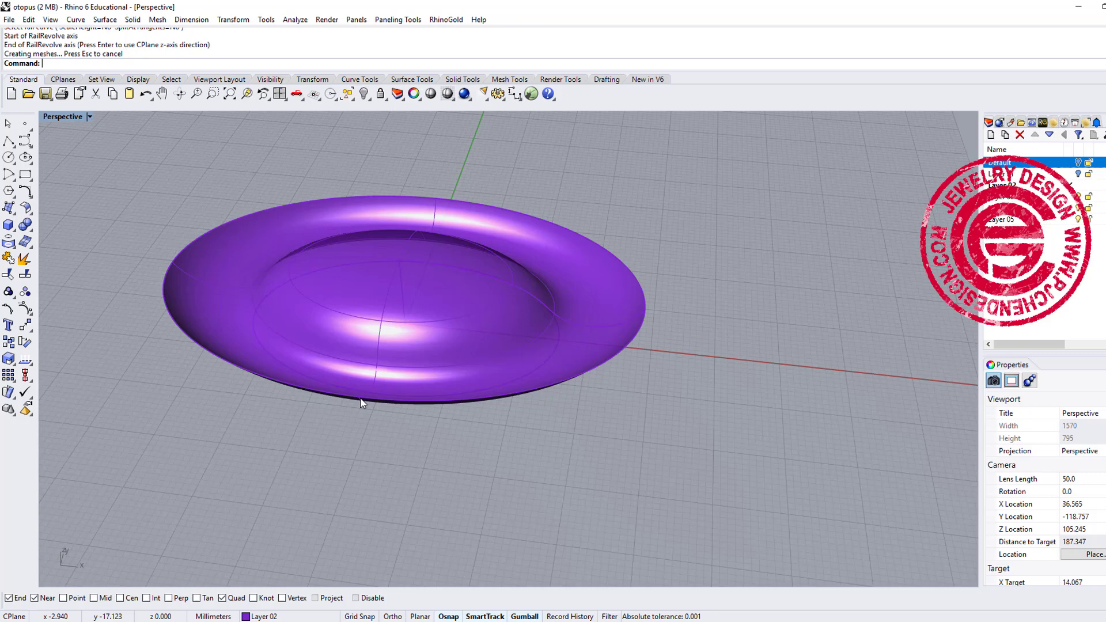
pyautogui.click(360, 402)
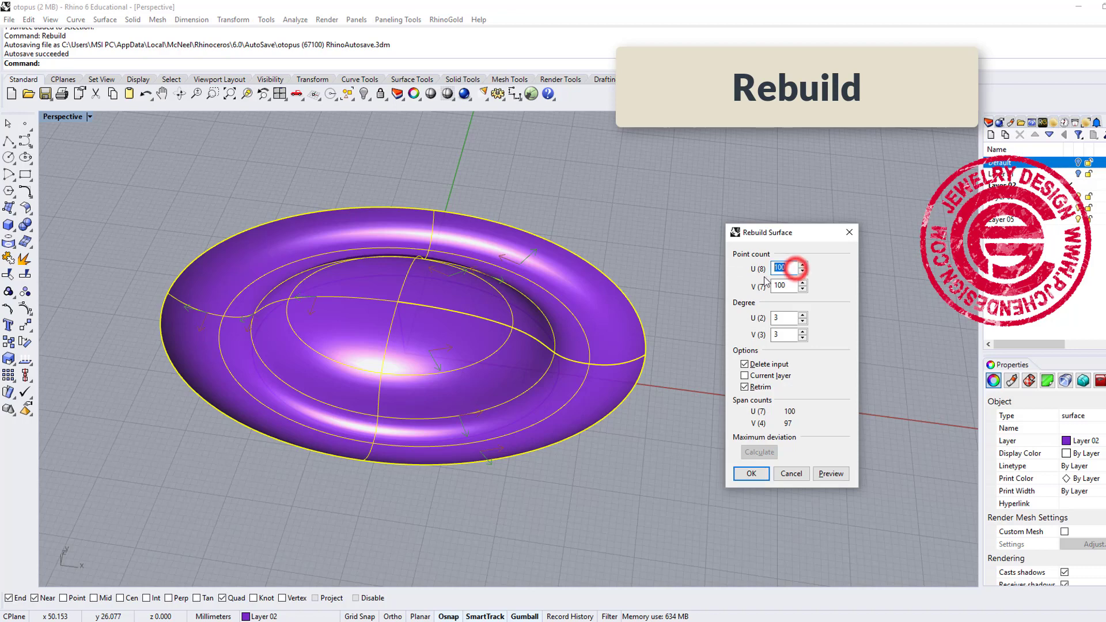
# Step: Rebuild the dish surface with point counts U 16 and V 5, degree 3
pyautogui.write('16')
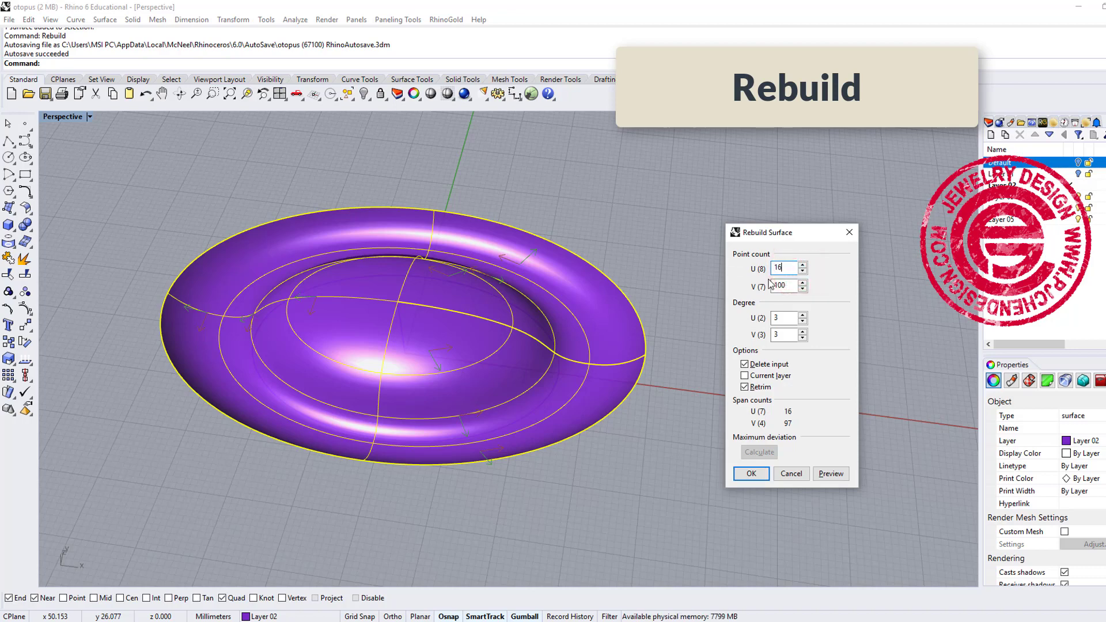
pyautogui.click(783, 286)
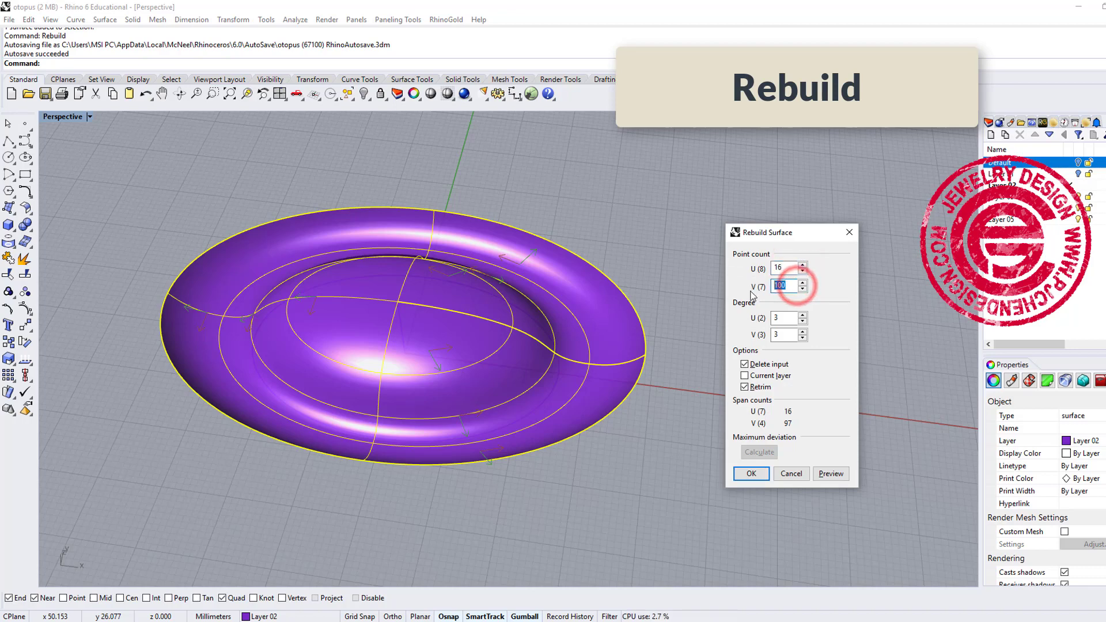
pyautogui.write('5')
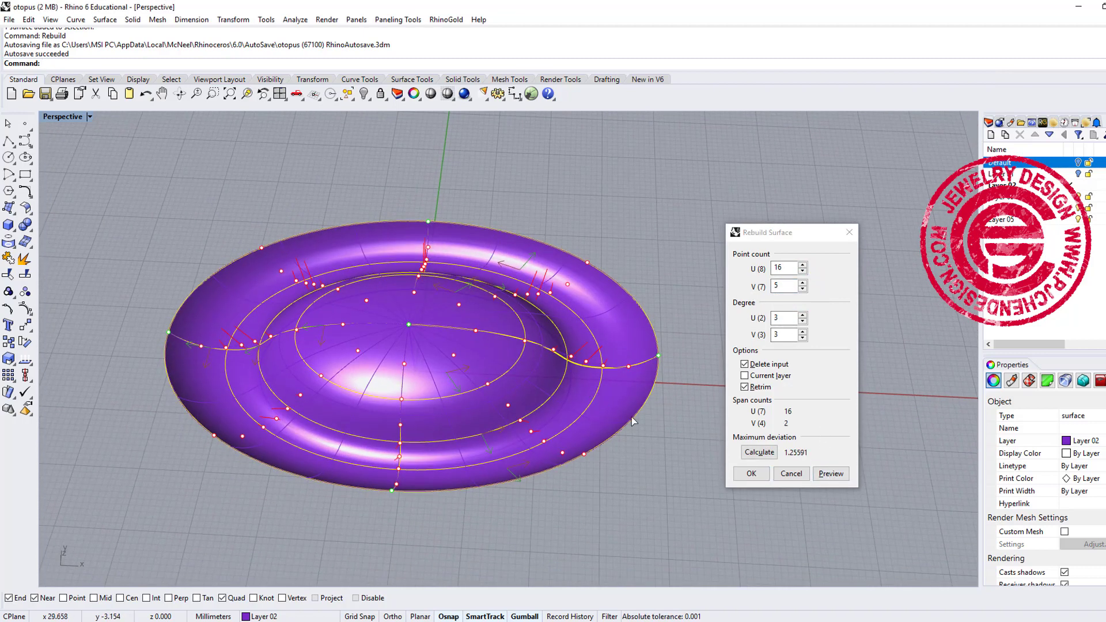
pyautogui.click(750, 474)
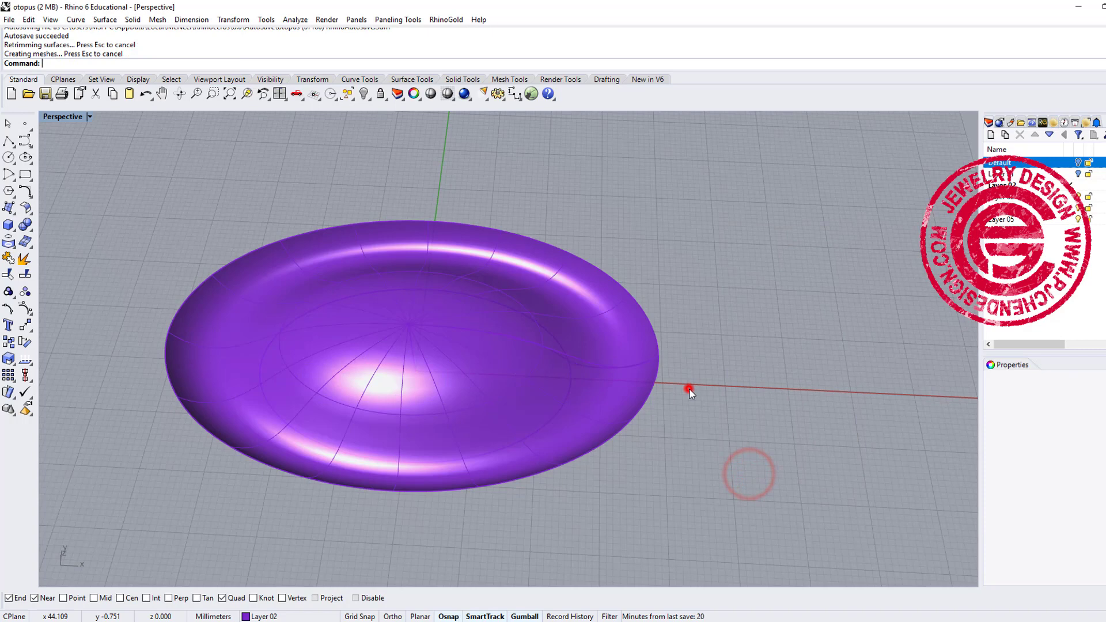
pyautogui.click(688, 389)
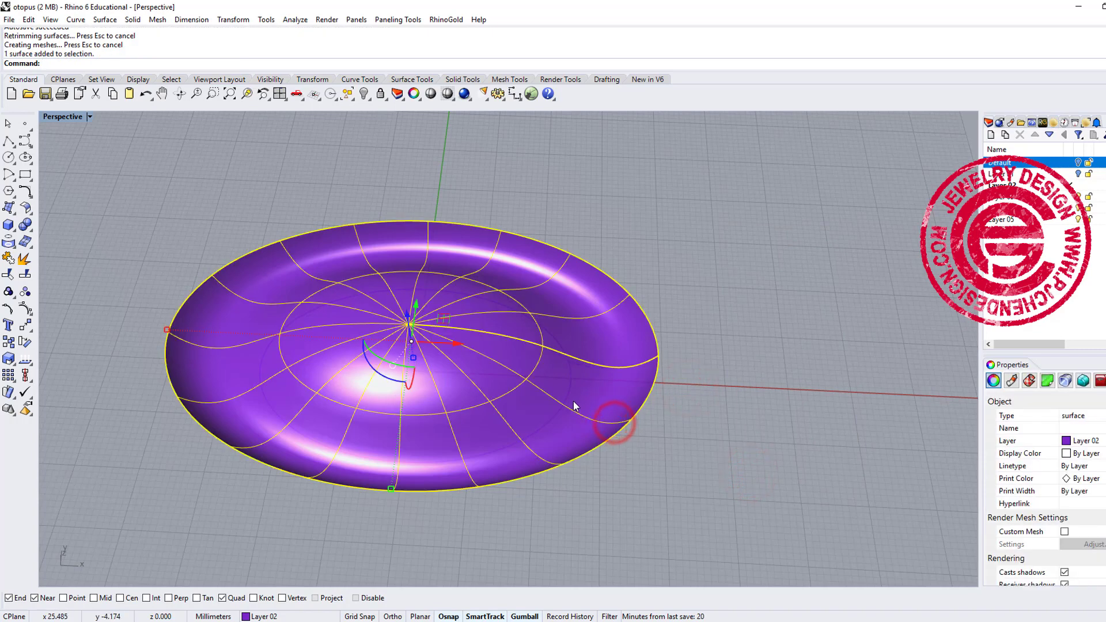
pyautogui.moveTo(40, 303)
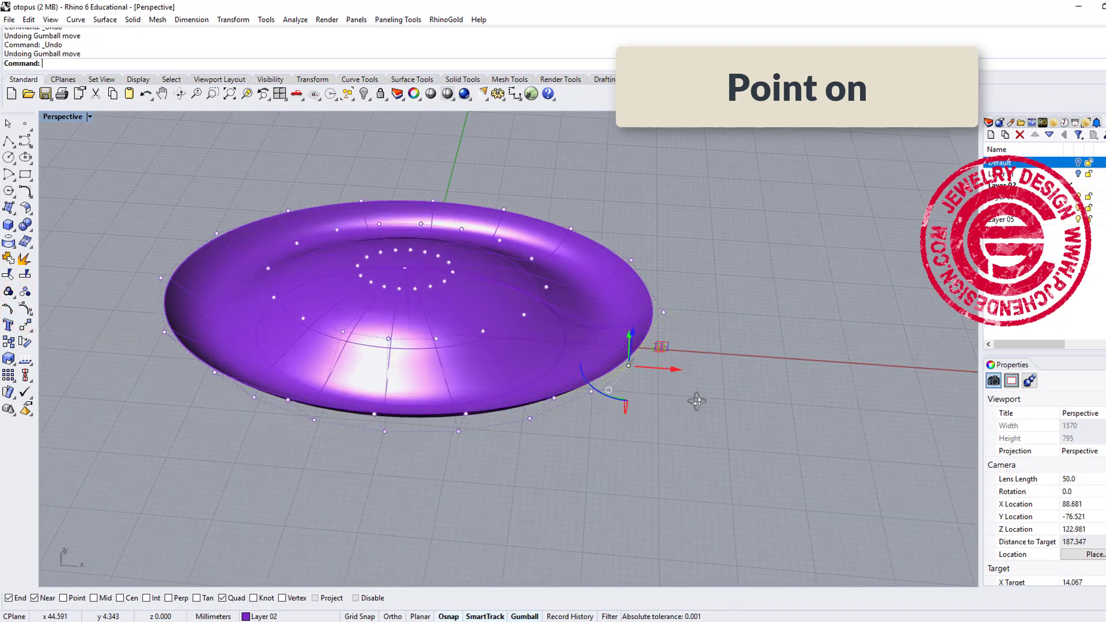
# Step: Drag selected rim control points upward with the gumball to flare one side of the shell
pyautogui.moveTo(628, 365); pyautogui.dragTo(709, 213)
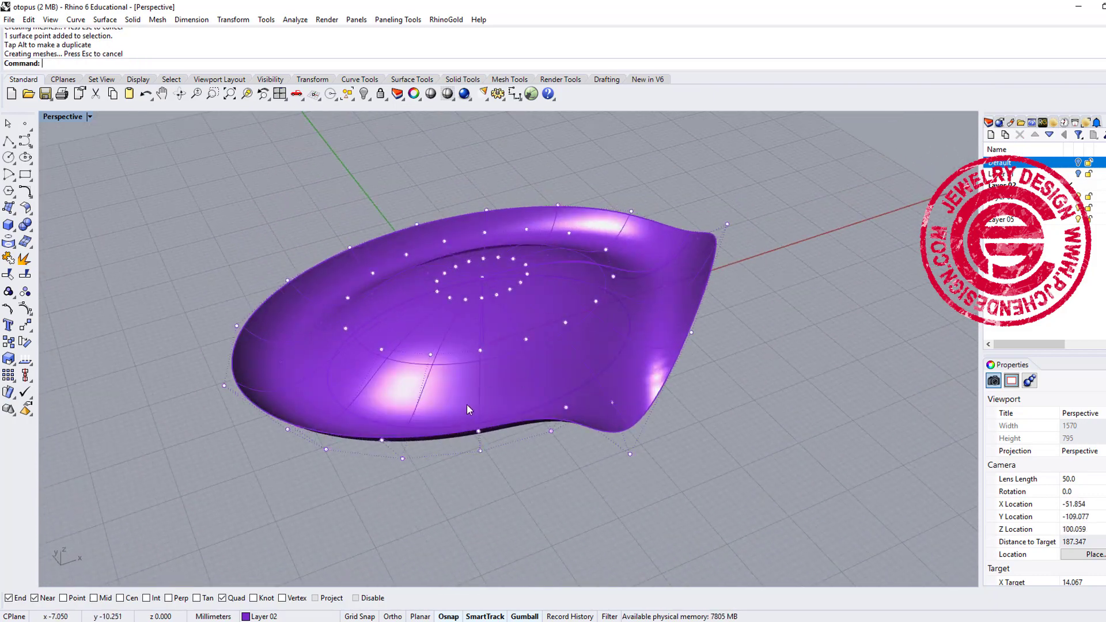
pyautogui.click(376, 403)
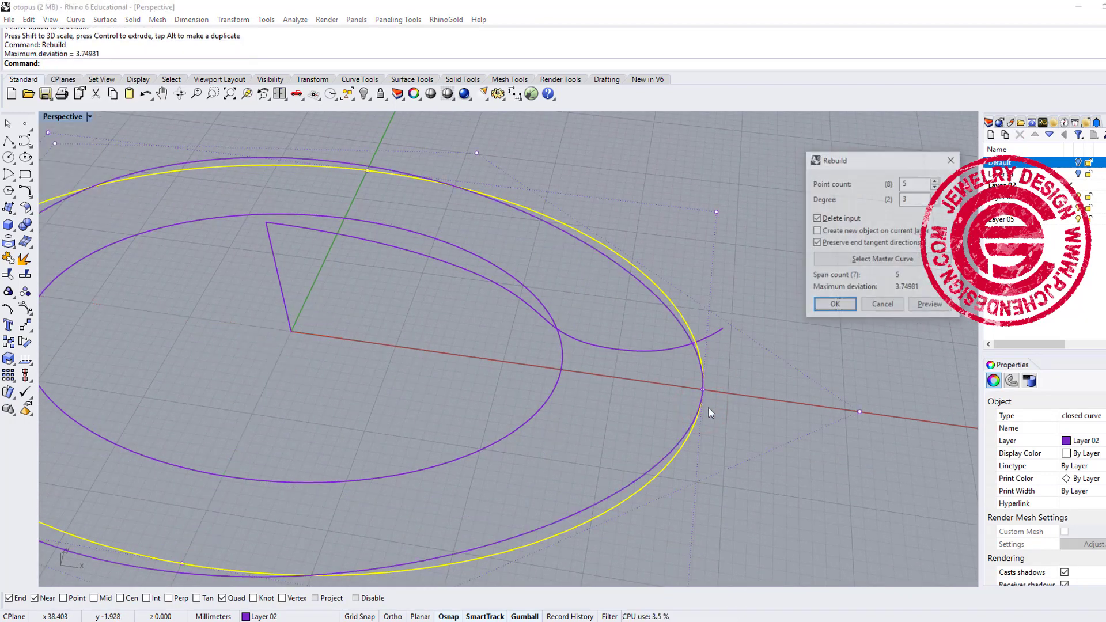
# Step: Rebuild the outer ellipse to 16 control points at degree 3
pyautogui.click(914, 183)
pyautogui.write('16')
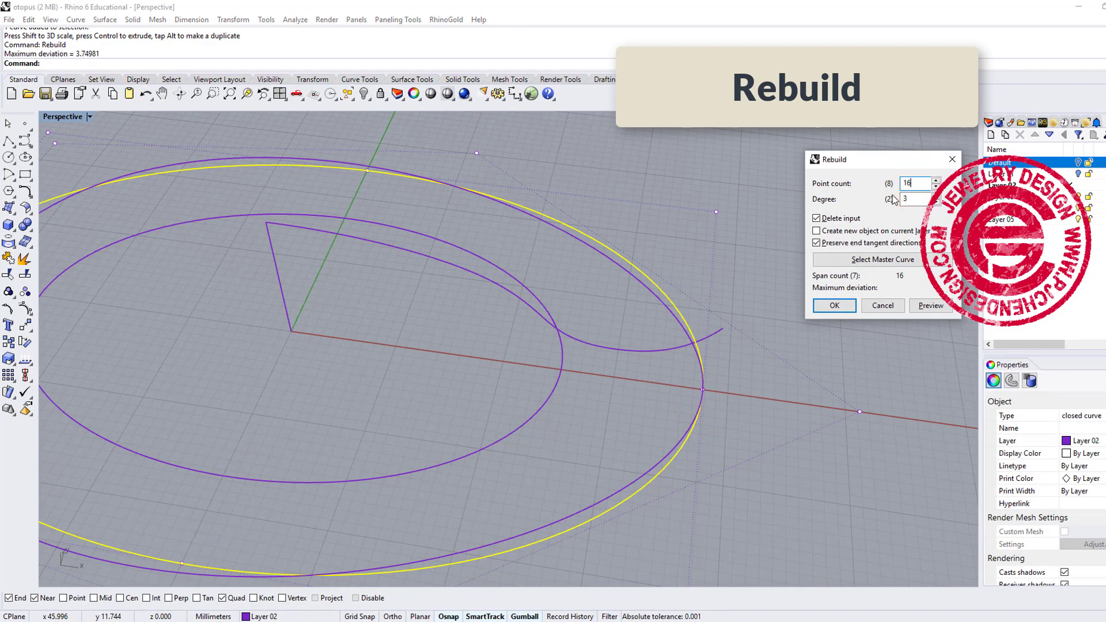
pyautogui.click(833, 305)
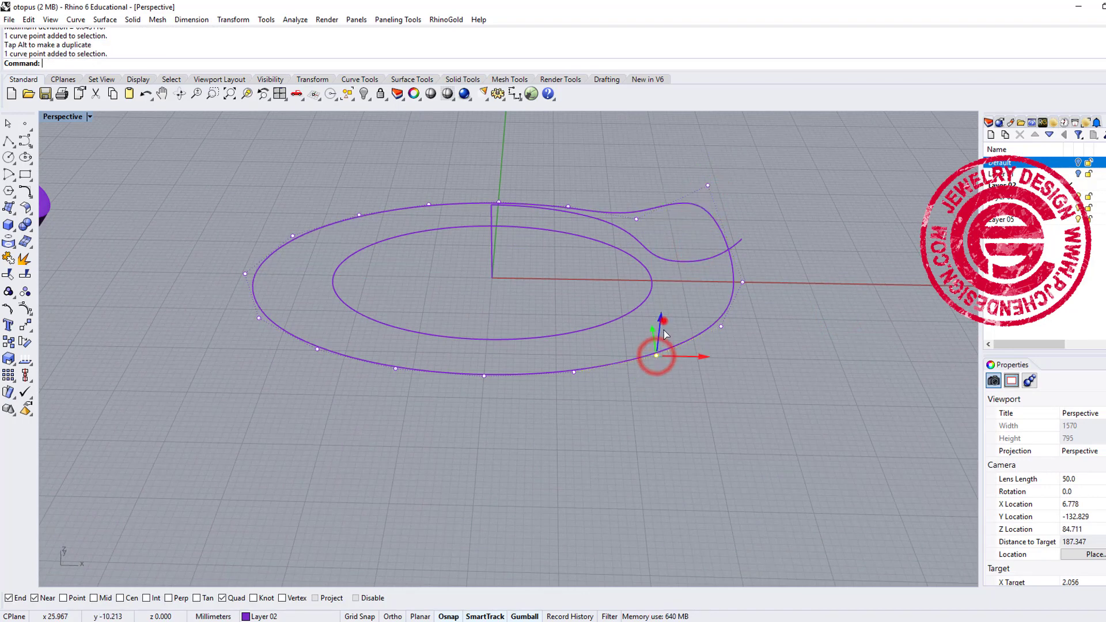
# Step: Pull individual control points on the outer curve to make its outline wavy
pyautogui.click(396, 367)
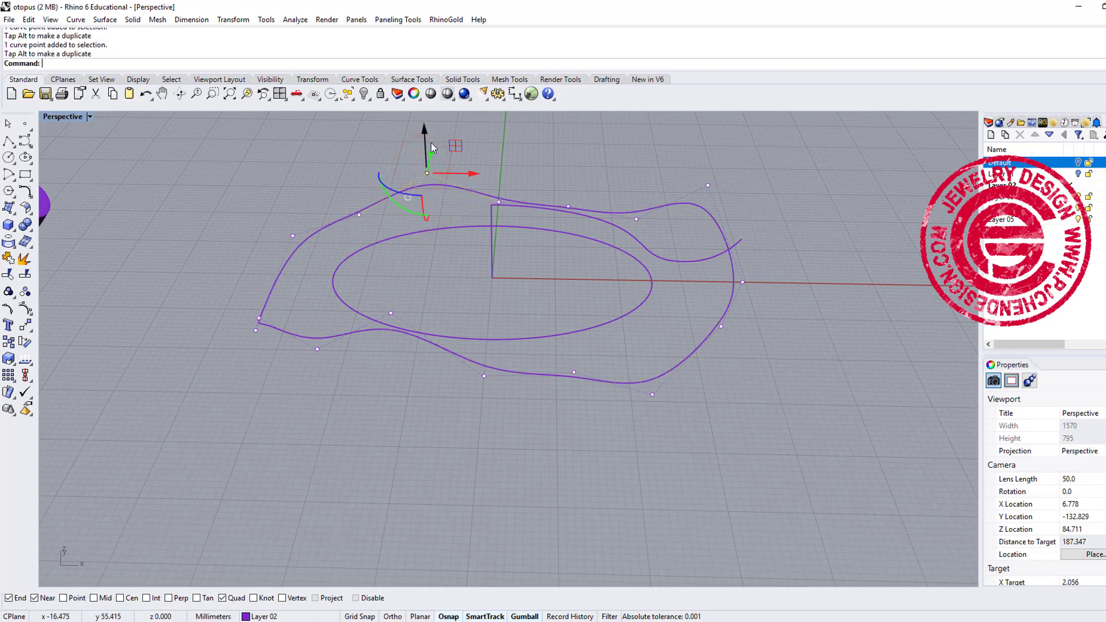
pyautogui.moveTo(426, 173); pyautogui.dragTo(564, 205)
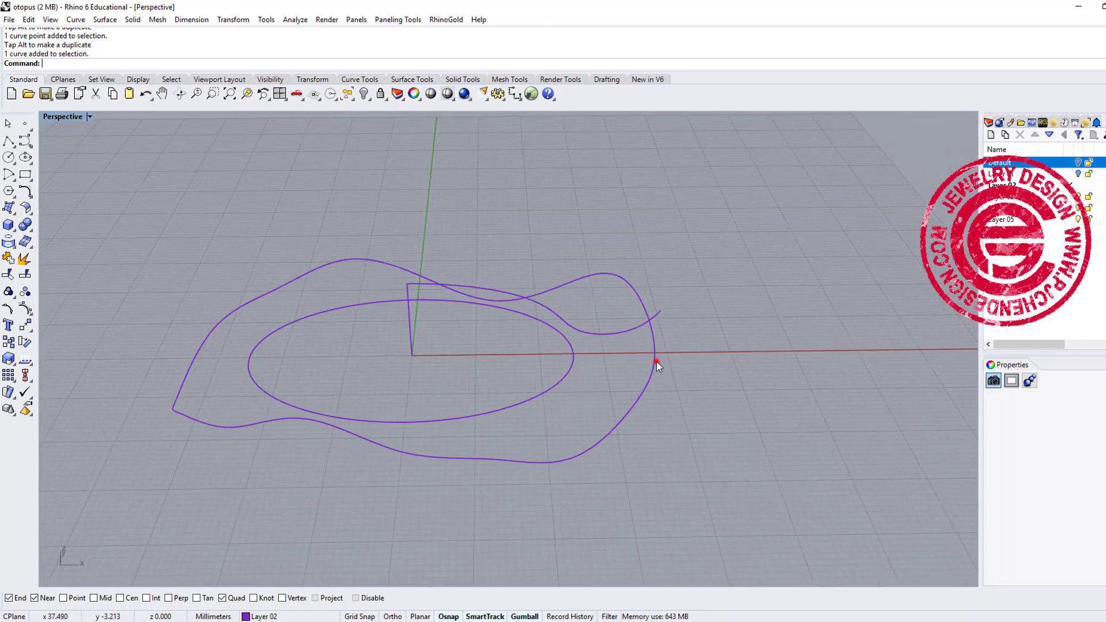
# Step: Rail Revolve the profile around the wavy rail into an undulating shell and select it
pyautogui.click(104, 19)
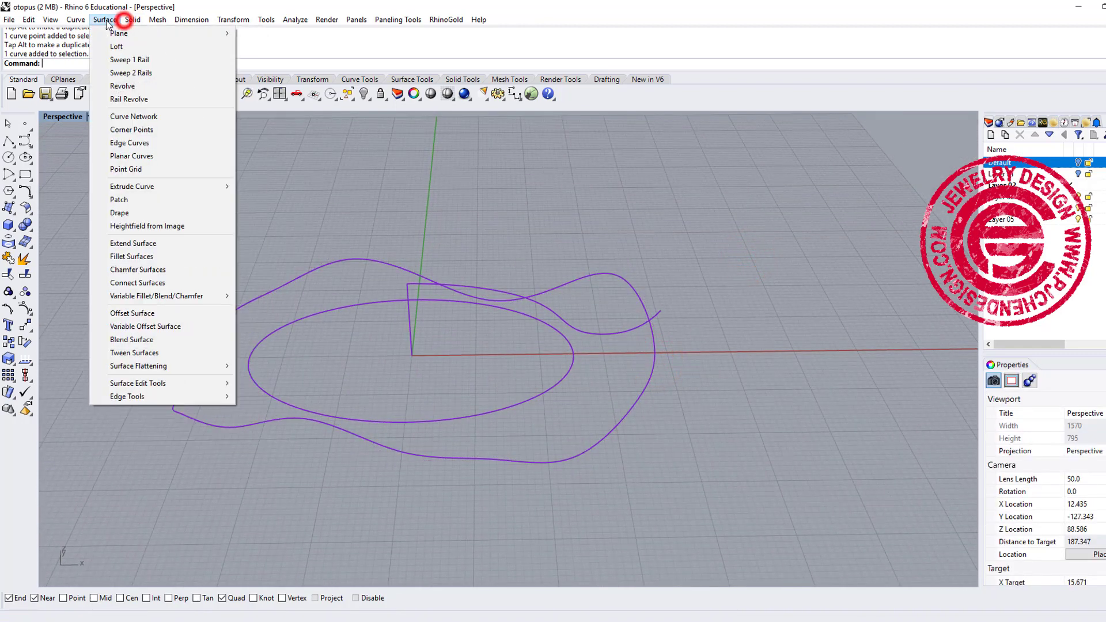
pyautogui.moveTo(130, 143)
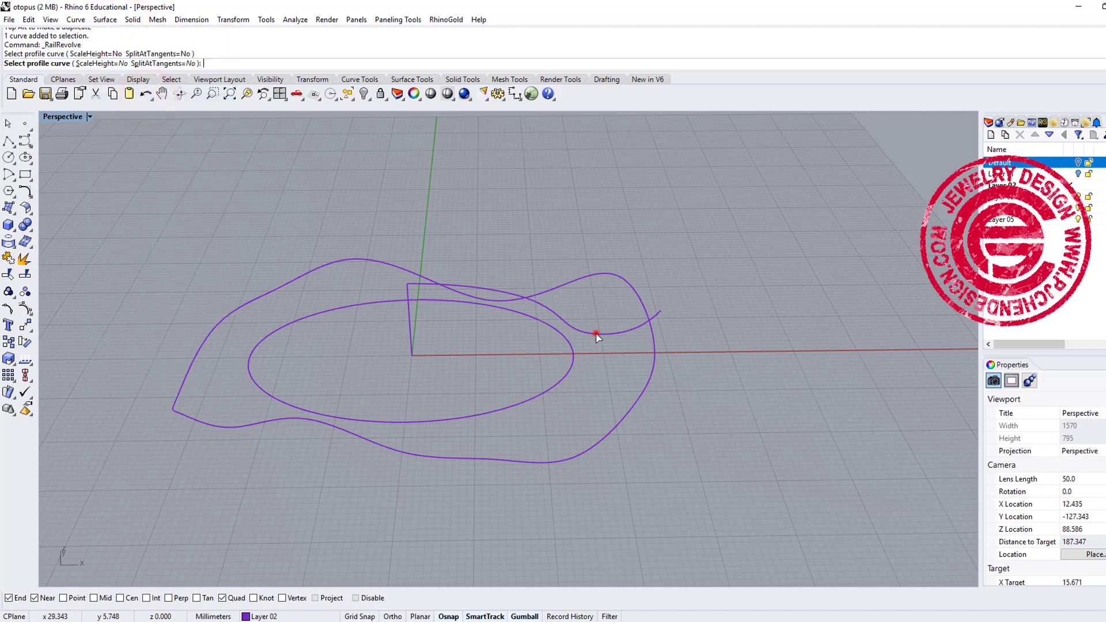
pyautogui.click(597, 335)
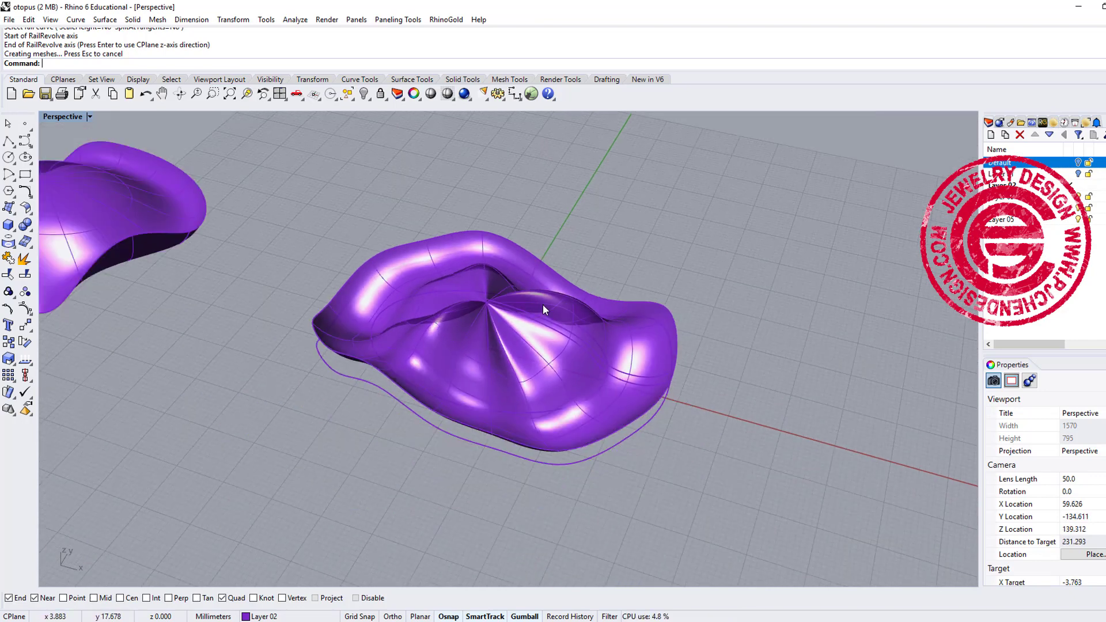
pyautogui.click(542, 310)
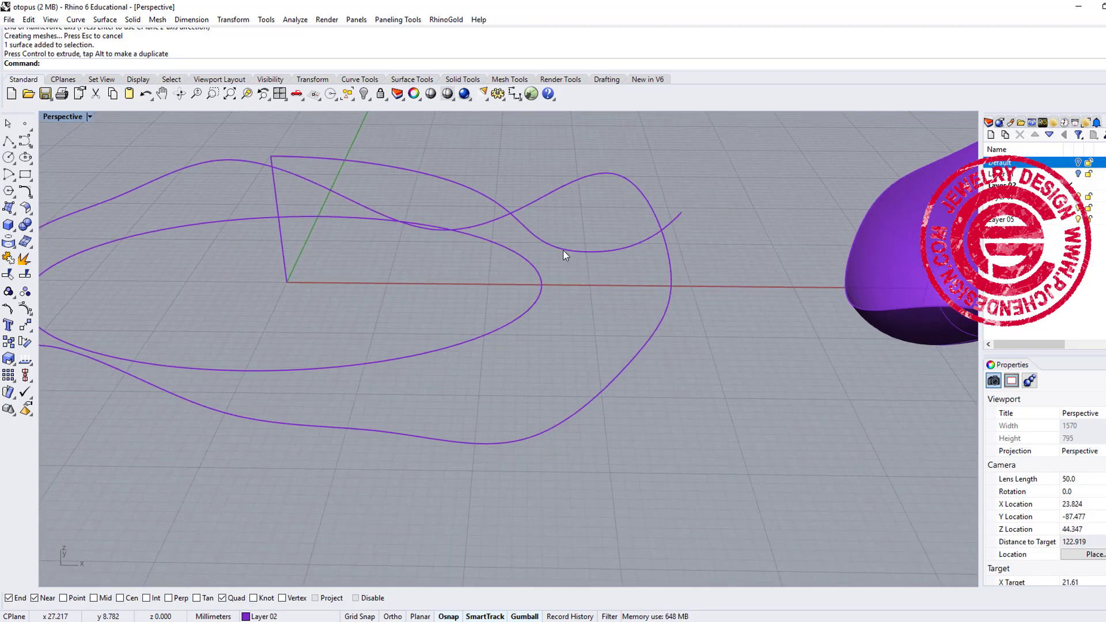
pyautogui.moveTo(328, 179)
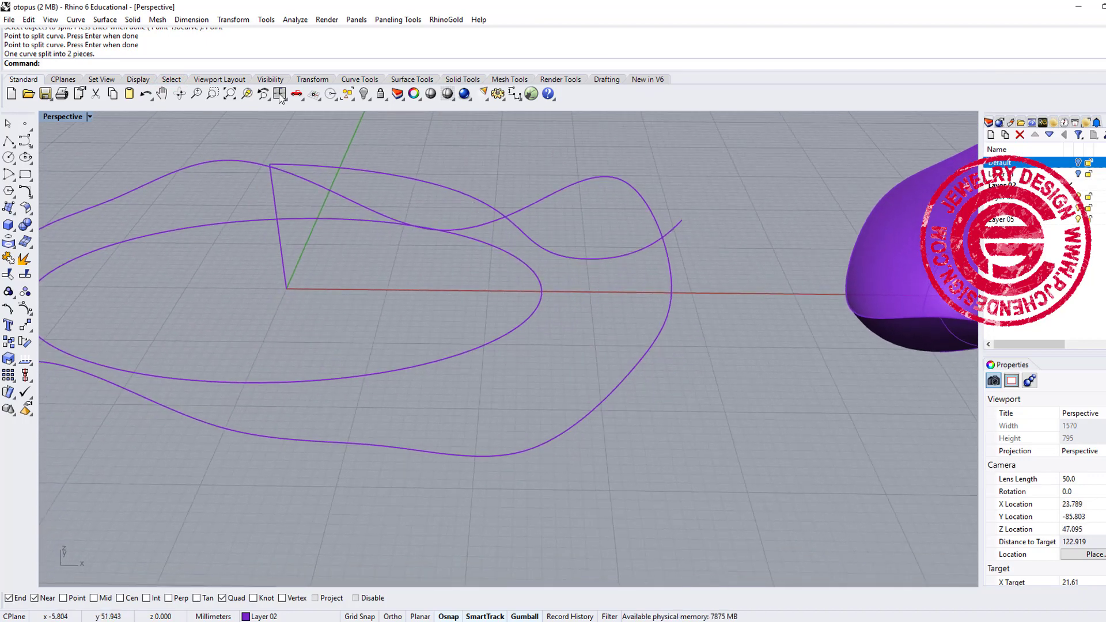
# Step: Reopen the Surface menu after deleting the wavy surface and splitting the curve
pyautogui.click(105, 19)
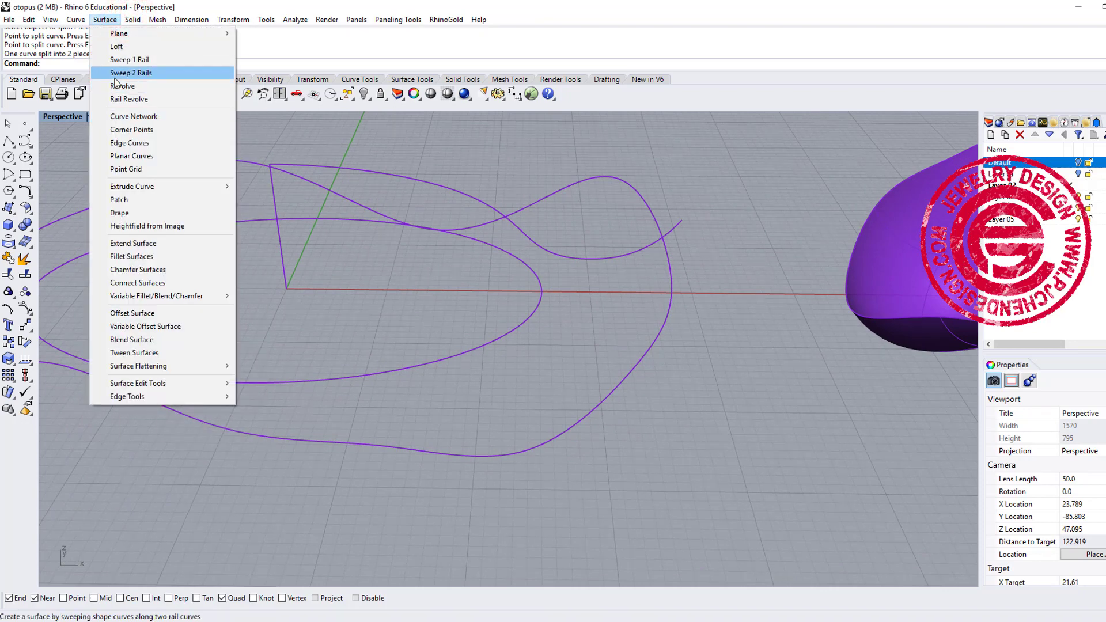
pyautogui.moveTo(128, 99)
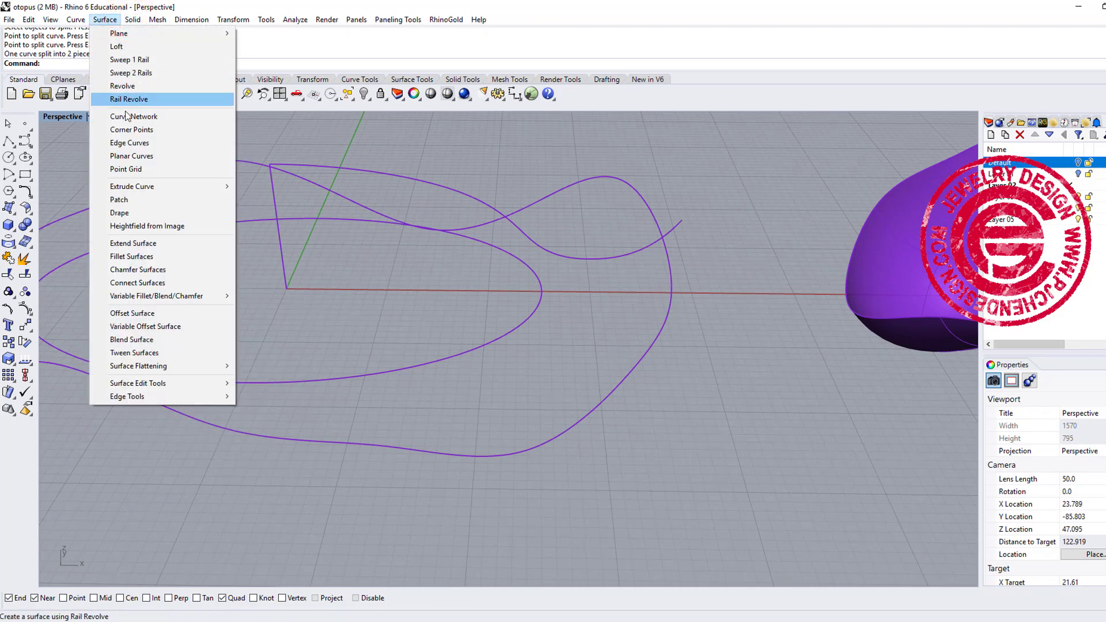
# Step: Rail Revolve the profile around the inner ellipse into a domed surface and inspect it from a low angle
pyautogui.click(129, 100)
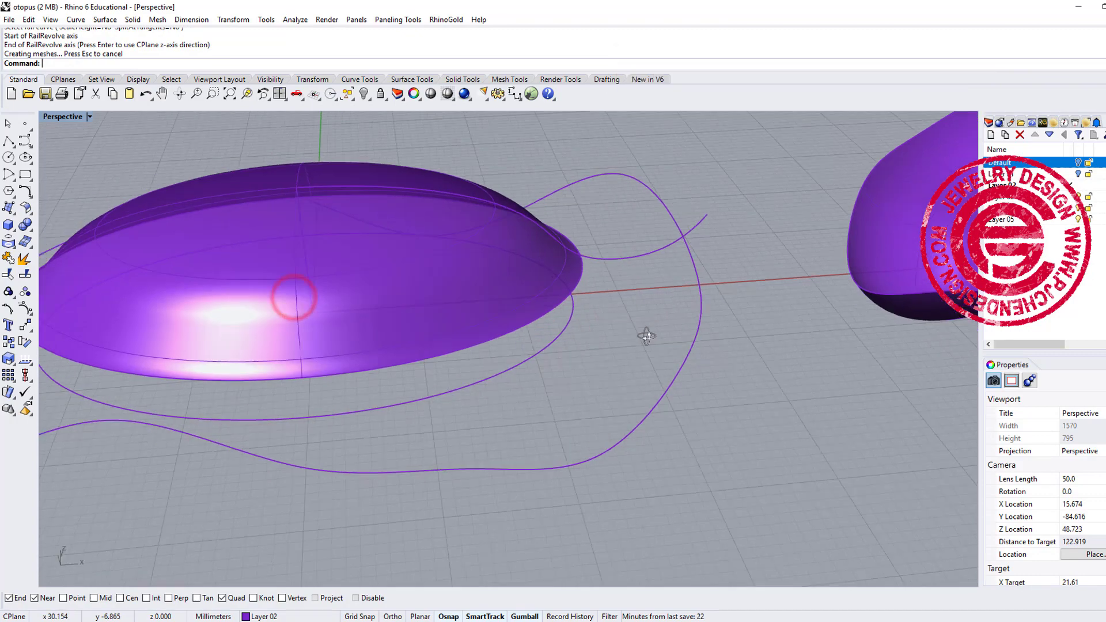
pyautogui.moveTo(645, 336); pyautogui.dragTo(591, 335)
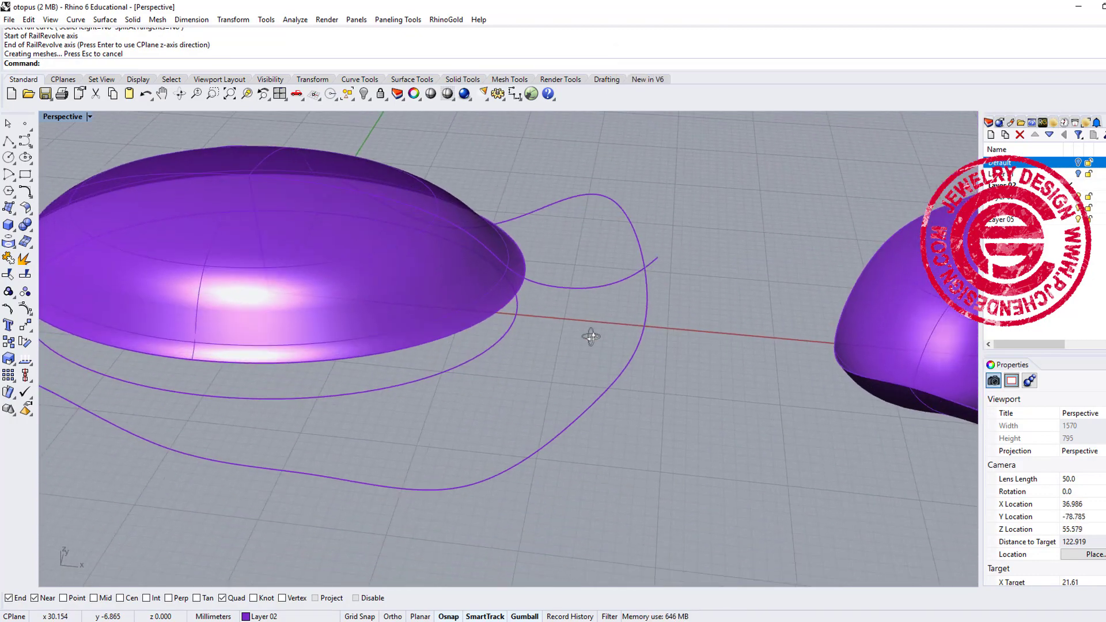
pyautogui.moveTo(643, 288)
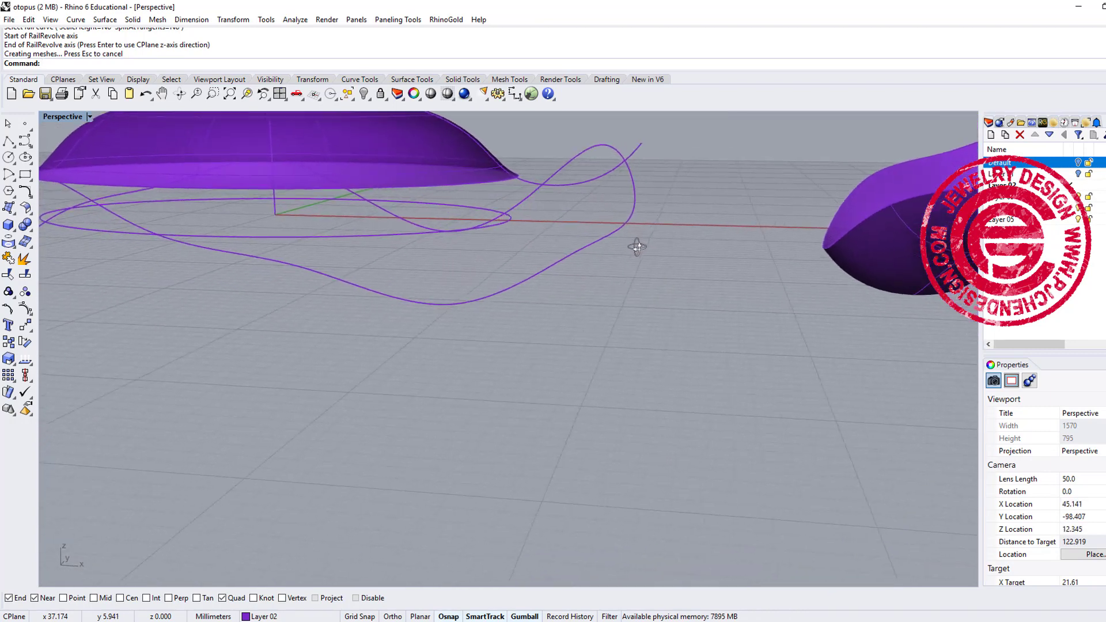
pyautogui.moveTo(637, 246); pyautogui.dragTo(543, 249)
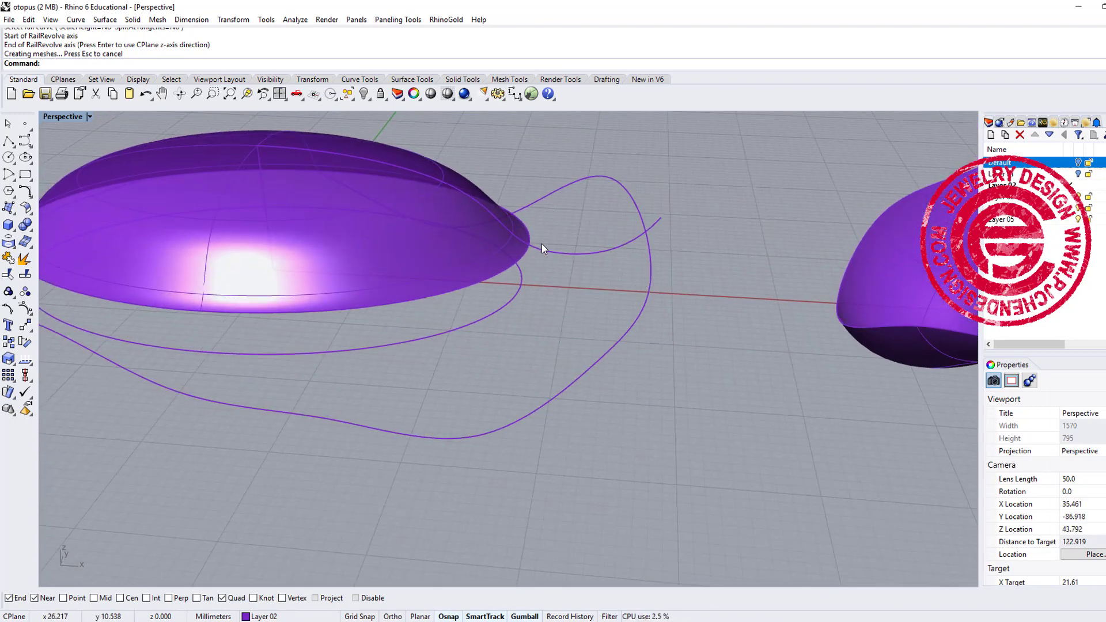
pyautogui.click(105, 20)
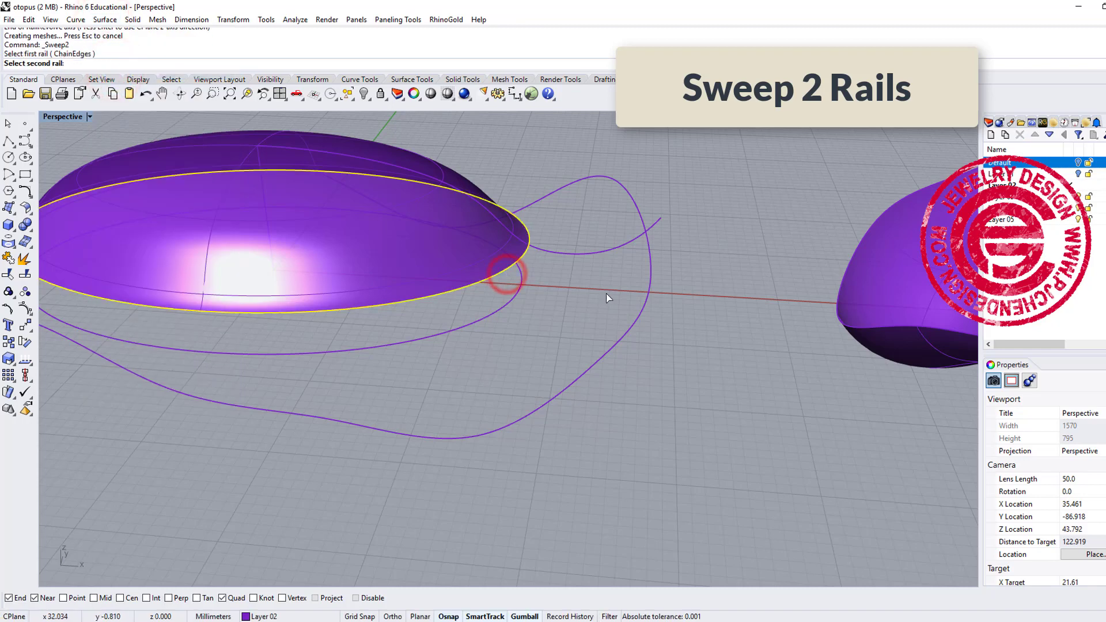
# Step: Sweep a skirt surface along the dome edge and wavy curve, inspect it rendered, then undo it
pyautogui.click(508, 272)
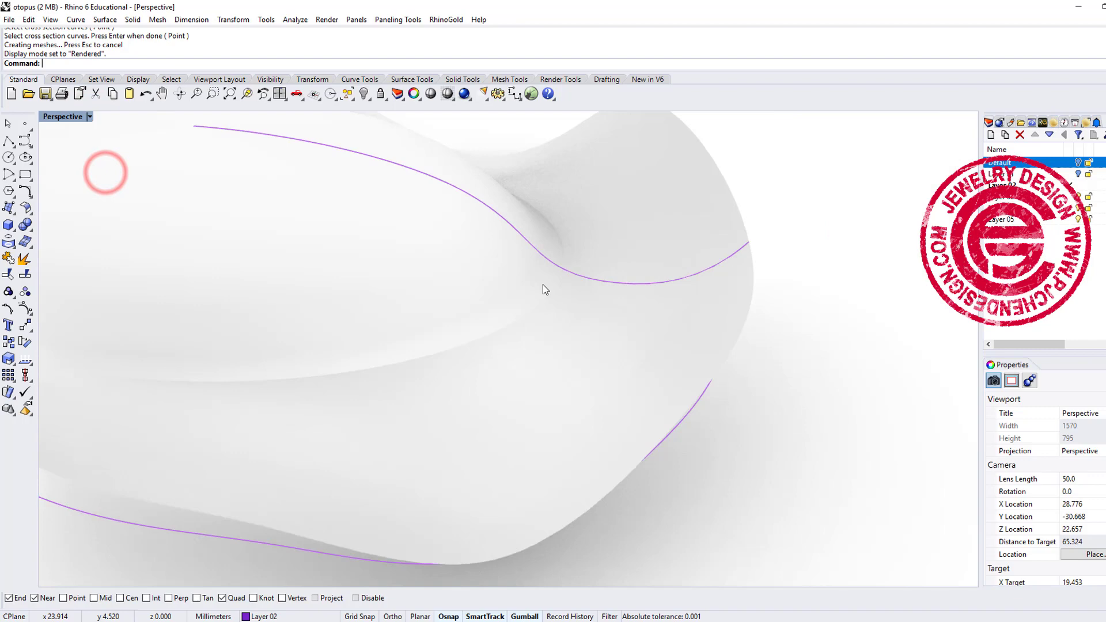
pyautogui.moveTo(542, 289); pyautogui.dragTo(561, 325)
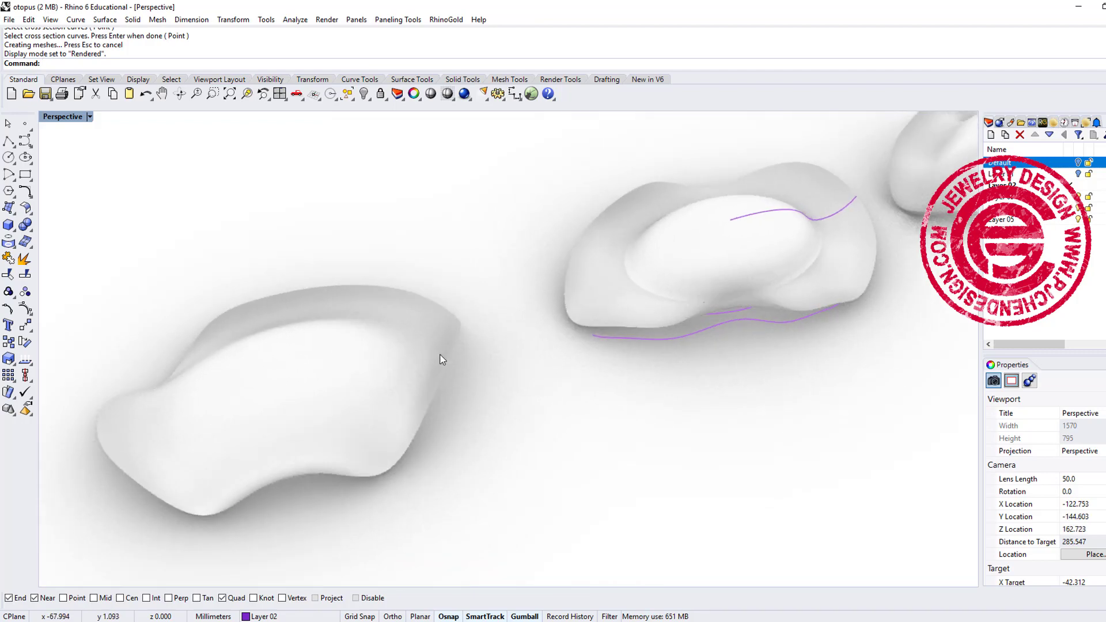
pyautogui.moveTo(441, 359); pyautogui.dragTo(741, 406)
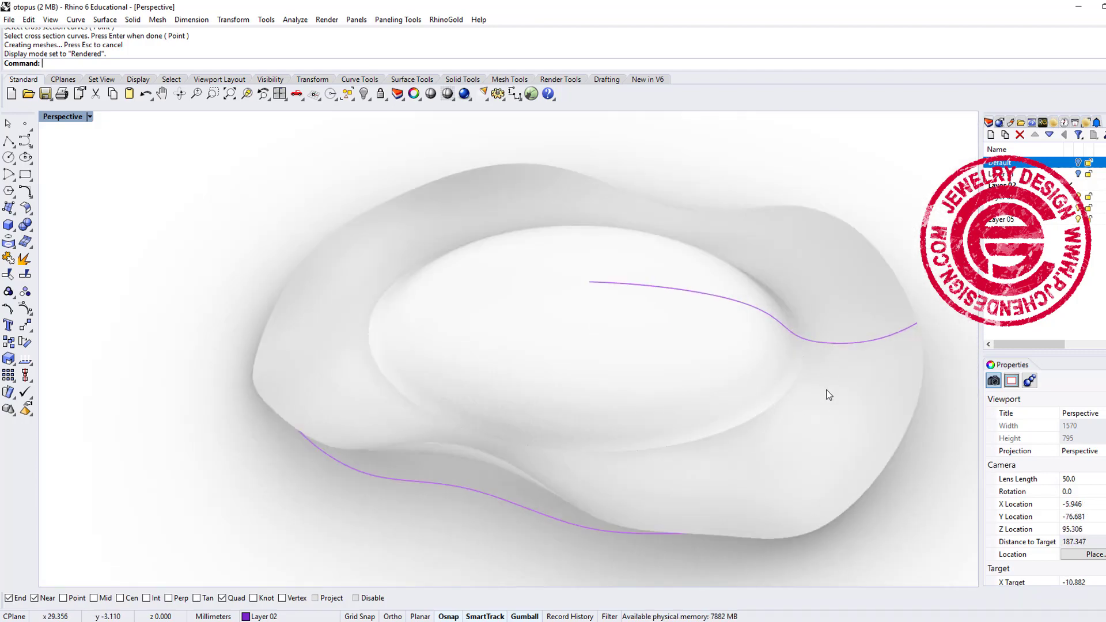
pyautogui.click(89, 116)
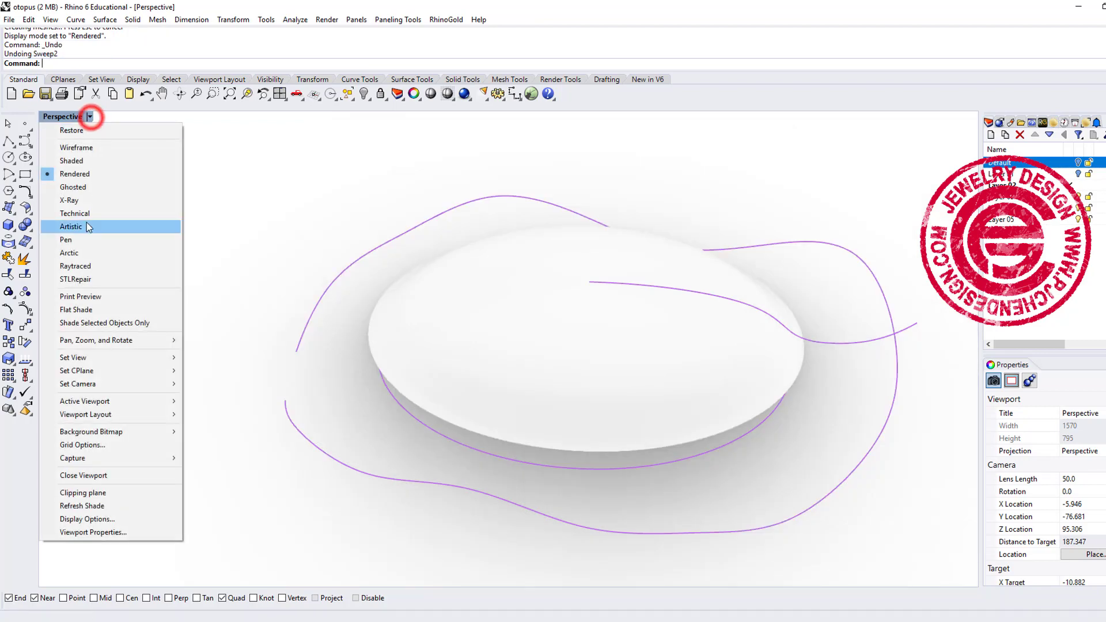
# Step: Draw a short polyline from the wavy outer curve outward and upward, then maximize Perspective
pyautogui.click(74, 187)
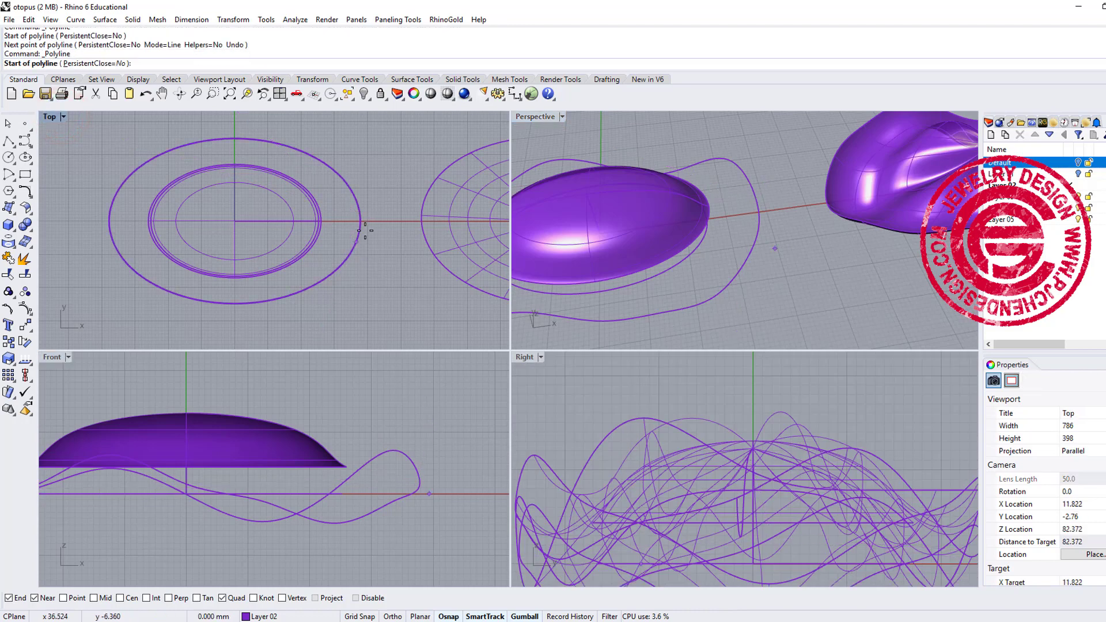
pyautogui.click(418, 485)
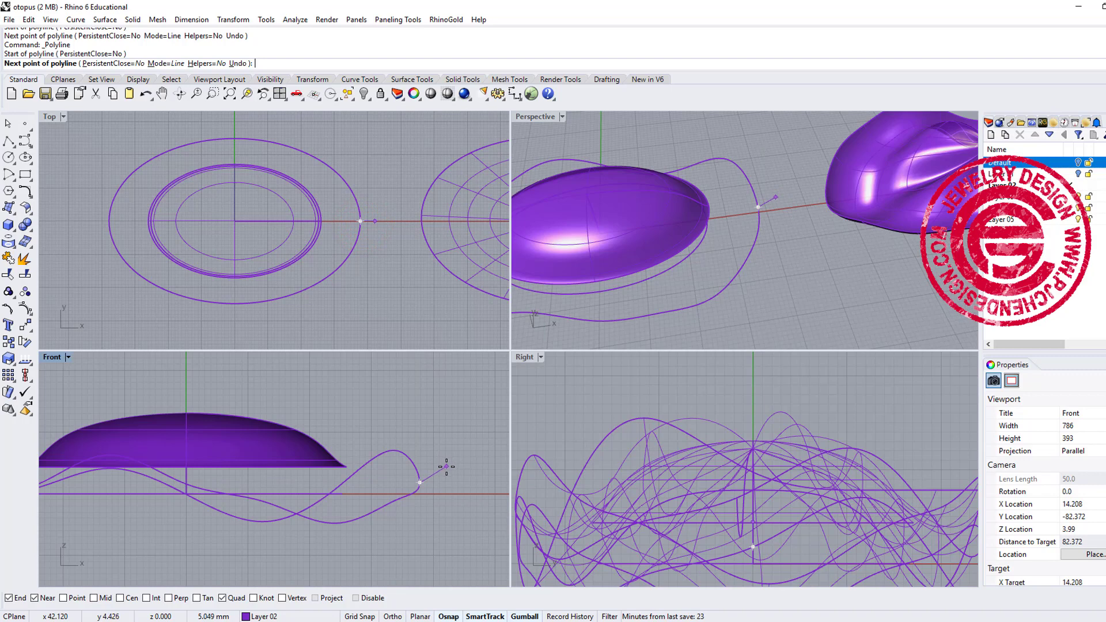
pyautogui.click(443, 475)
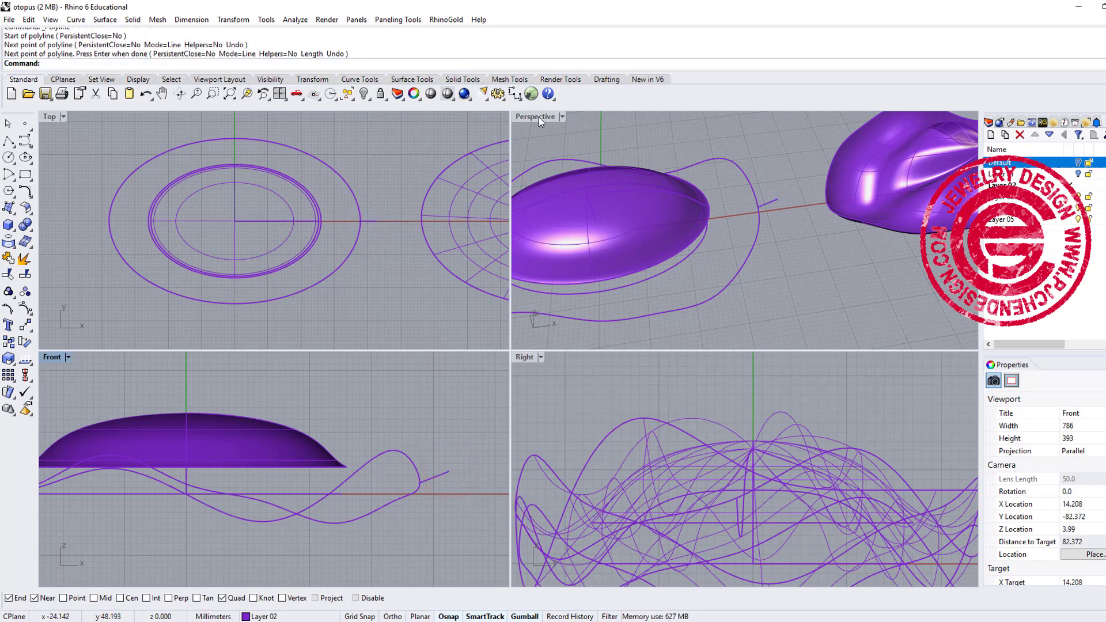
pyautogui.doubleClick(535, 117)
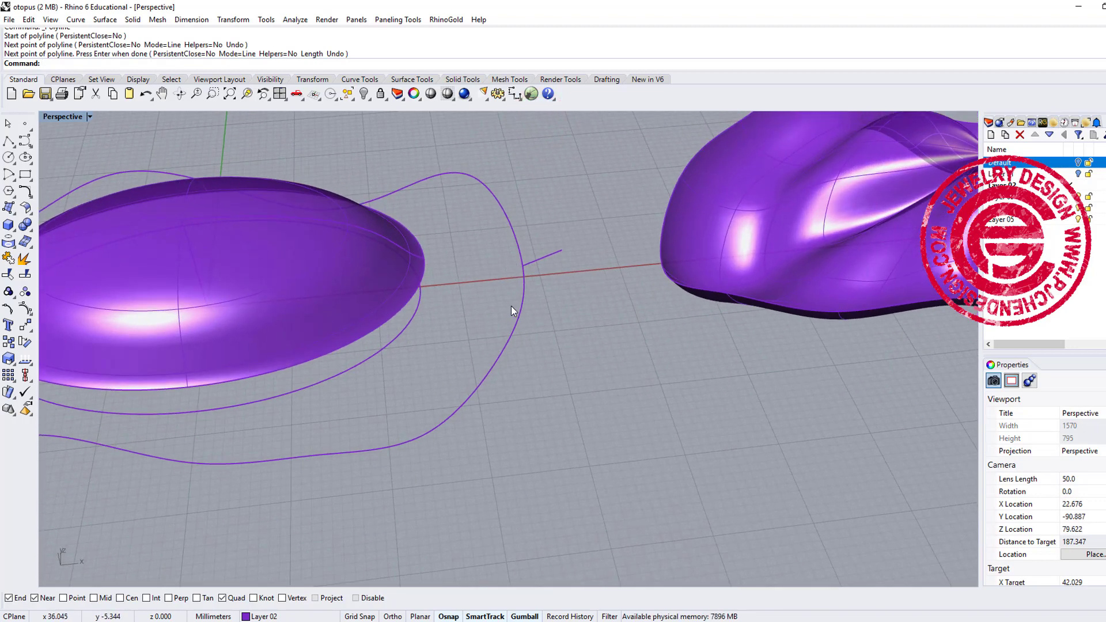
pyautogui.press('ctrl+z')
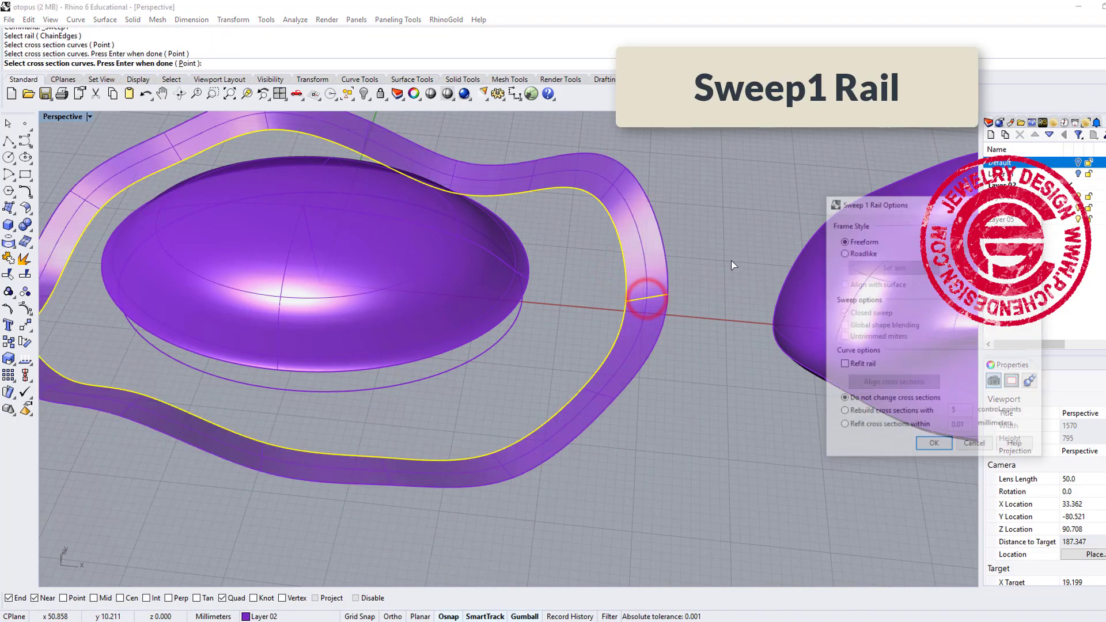
# Step: Accept the Sweep 1 Rail options to create the wavy band around the dome
pyautogui.click(932, 443)
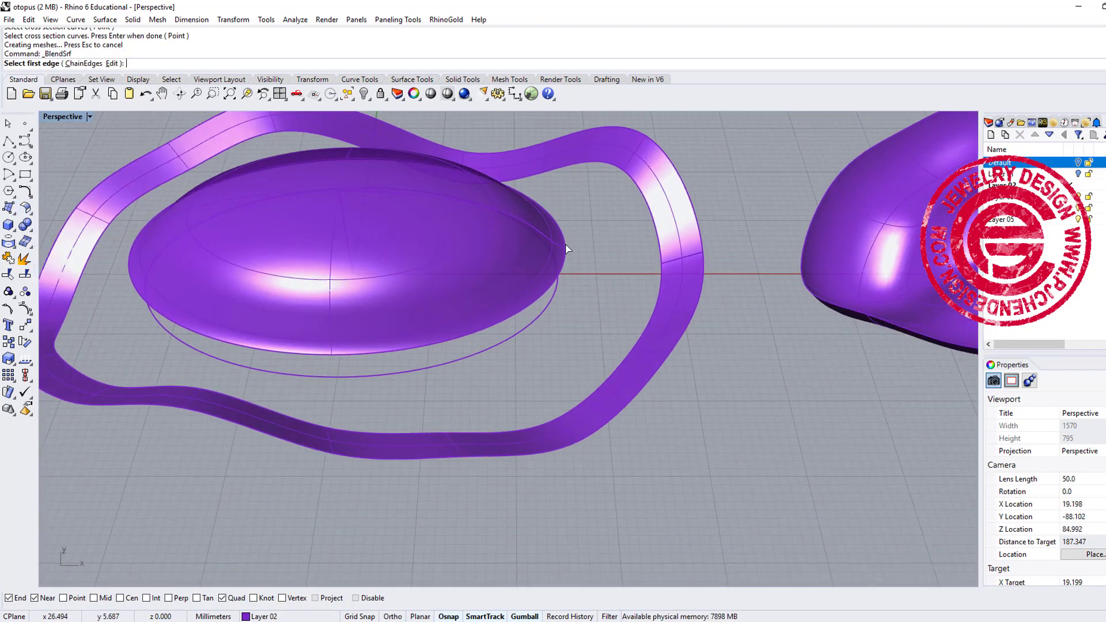
# Step: Blend the dome's bottom edge to the band's inner edge with Curvature continuity on both sides
pyautogui.click(568, 249)
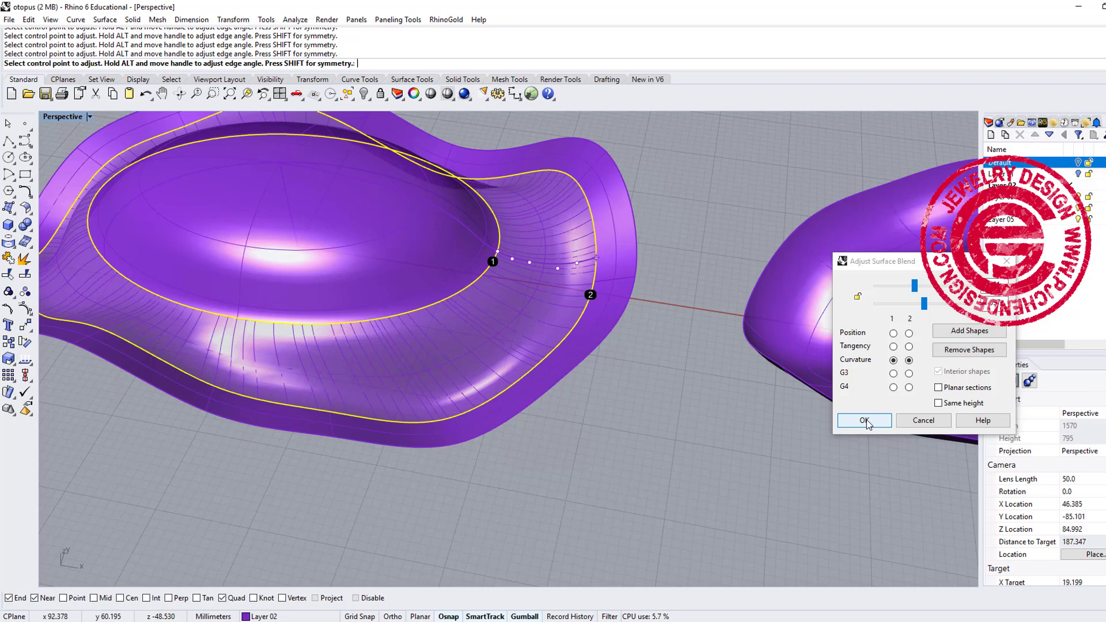
pyautogui.click(862, 421)
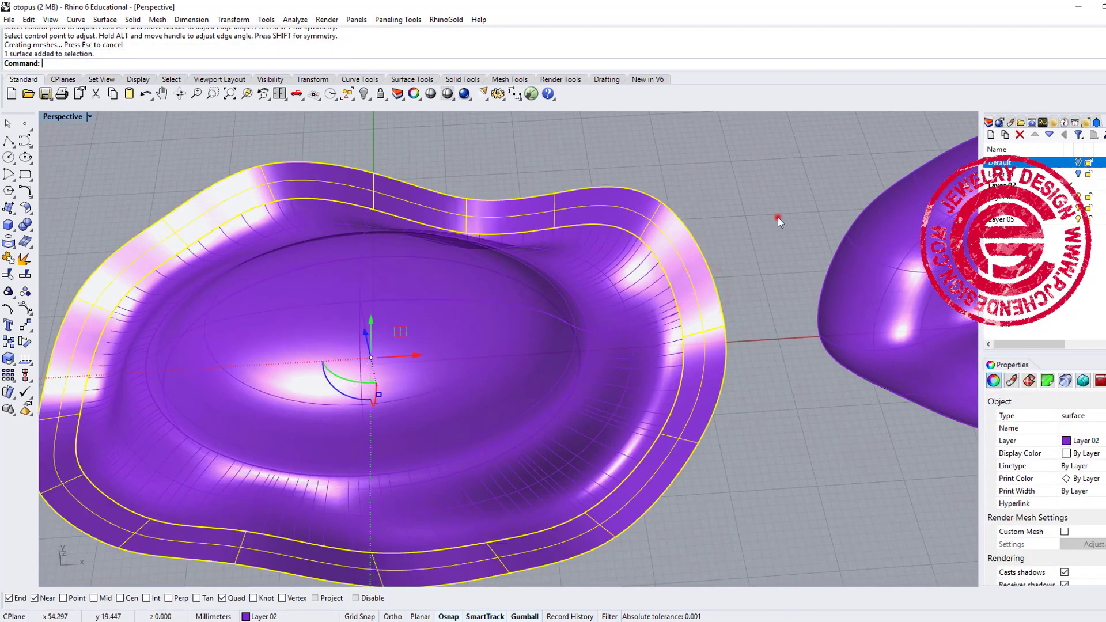
pyautogui.click(88, 116)
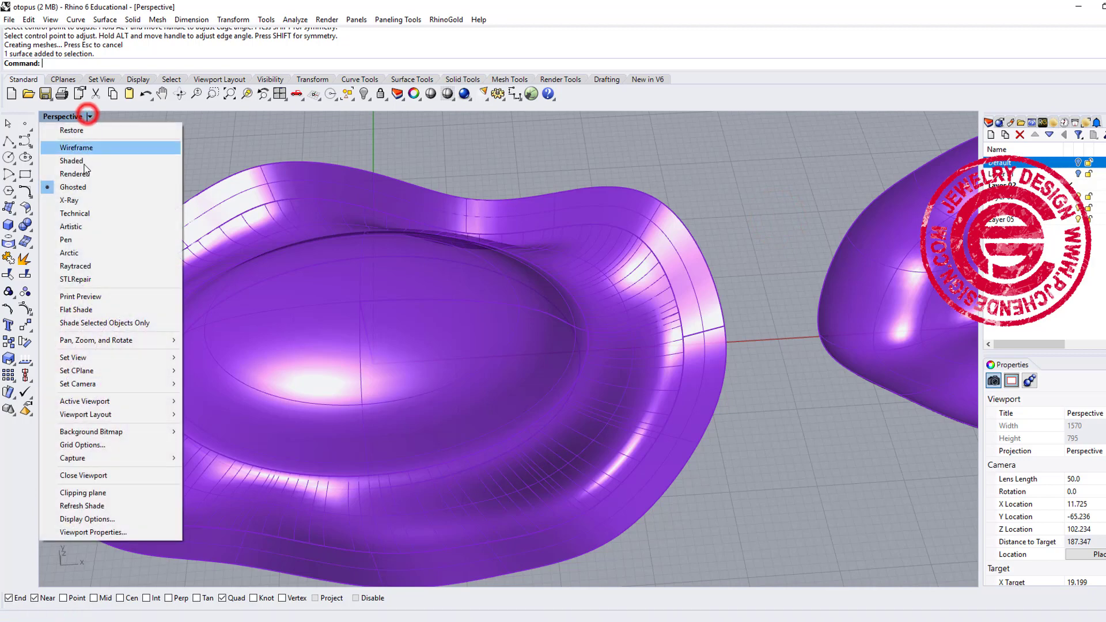
pyautogui.moveTo(74, 174)
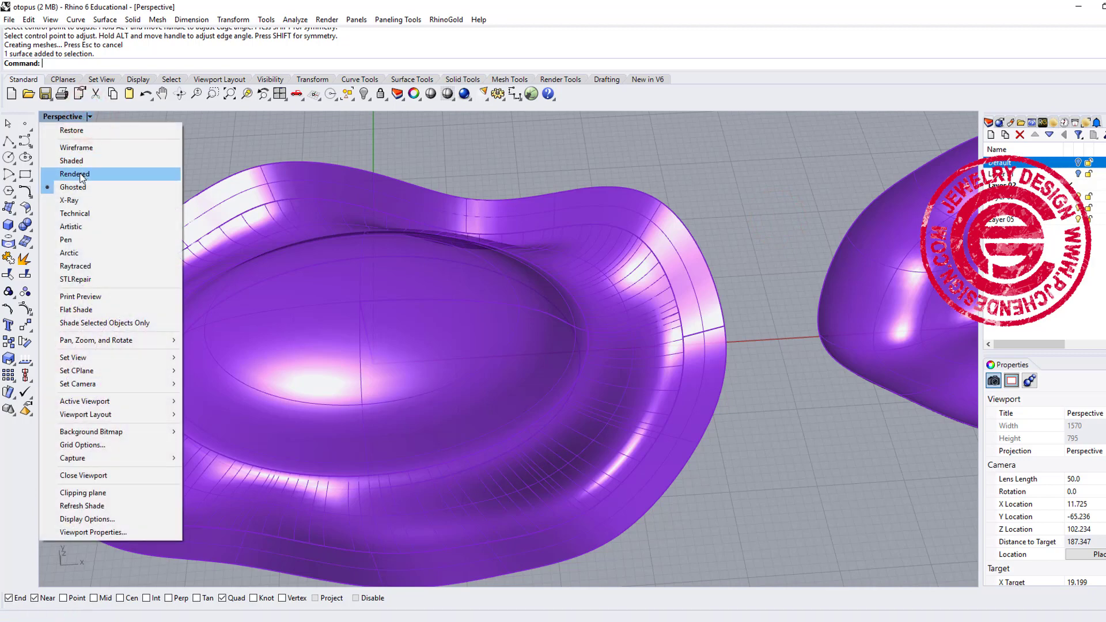
# Step: View the shells rendered and join the dome, blend and band into one open polysurface
pyautogui.click(73, 174)
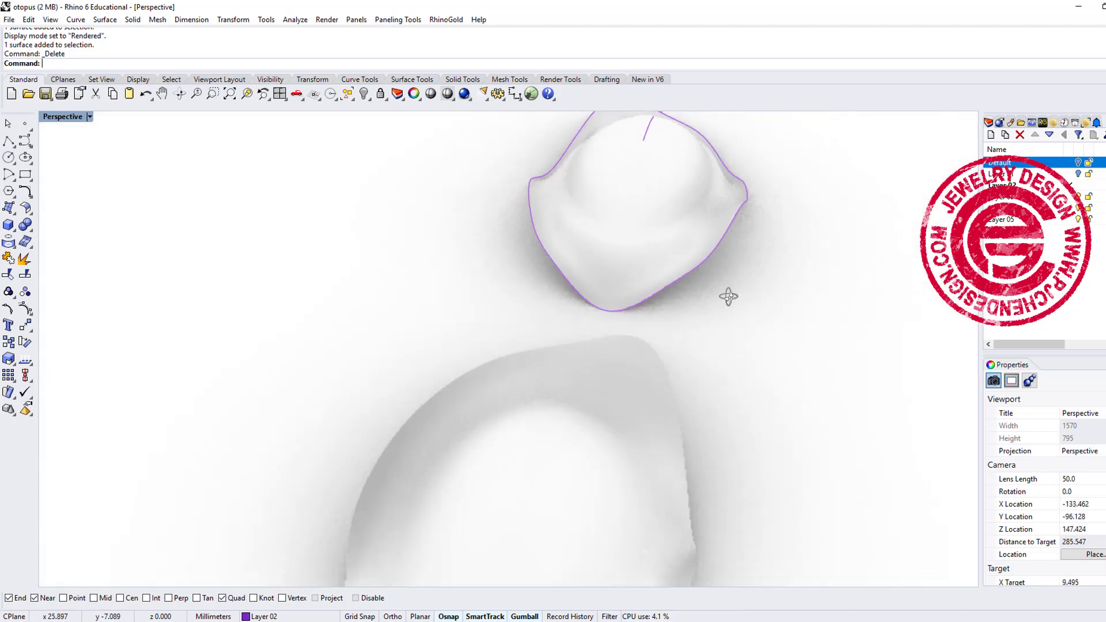
pyautogui.scroll(-3)
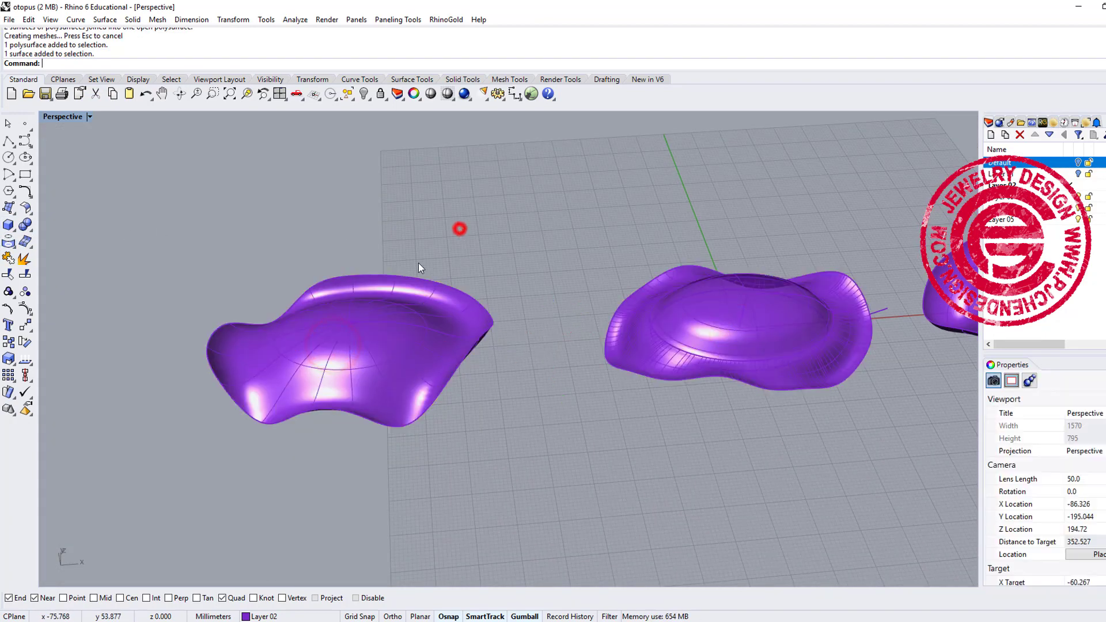
pyautogui.click(9, 225)
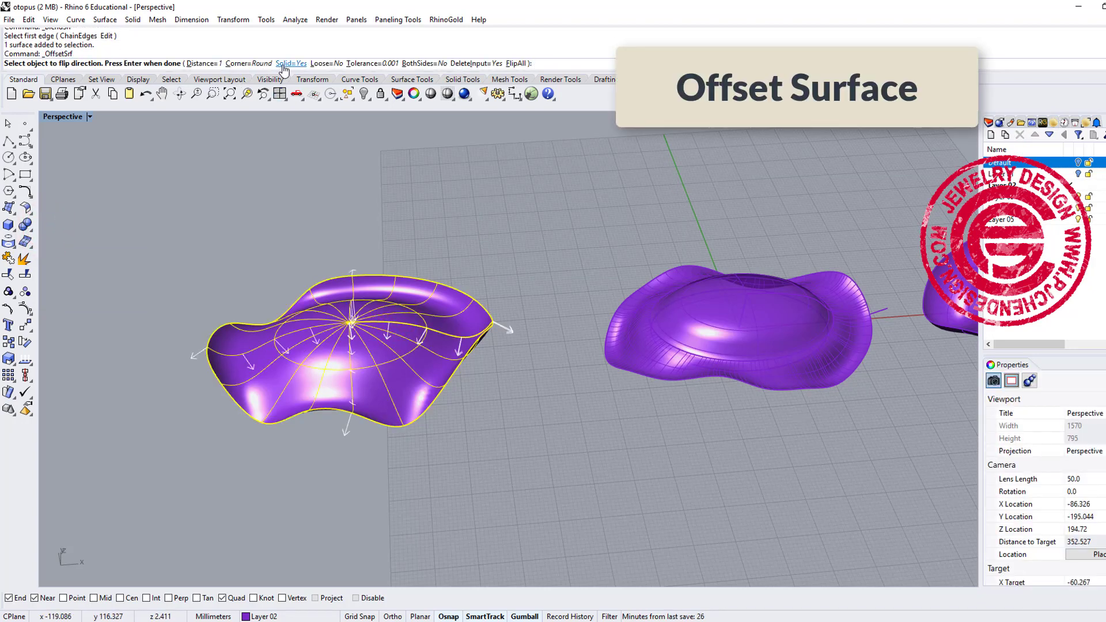
# Step: Offset the shell with Solid=No at distance 4, flipping the direction to the other side
pyautogui.click(290, 63)
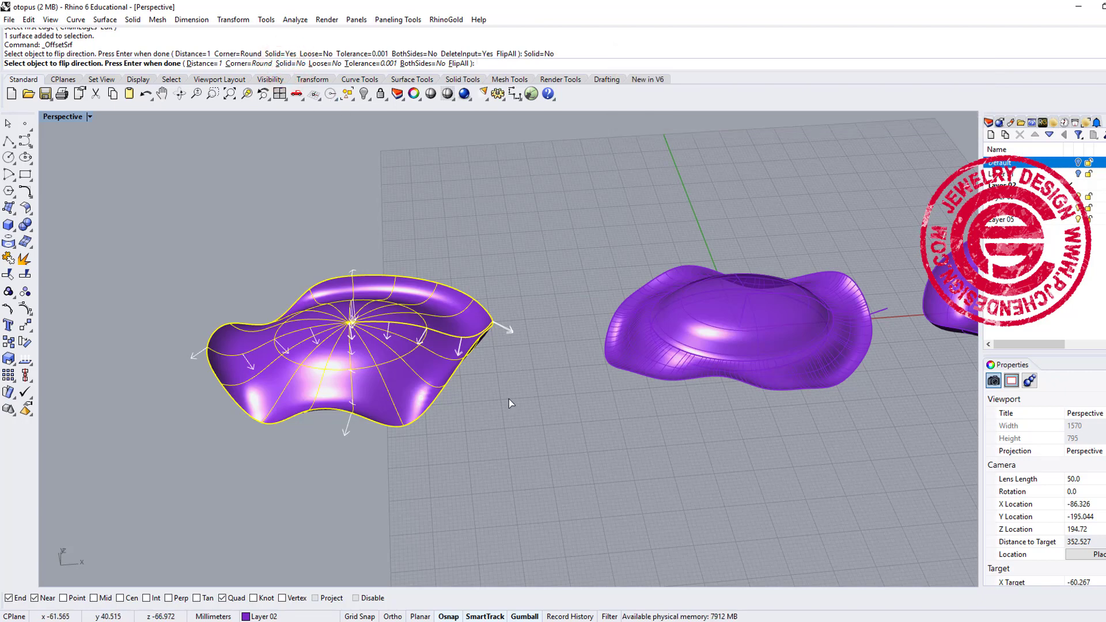
pyautogui.write('4')
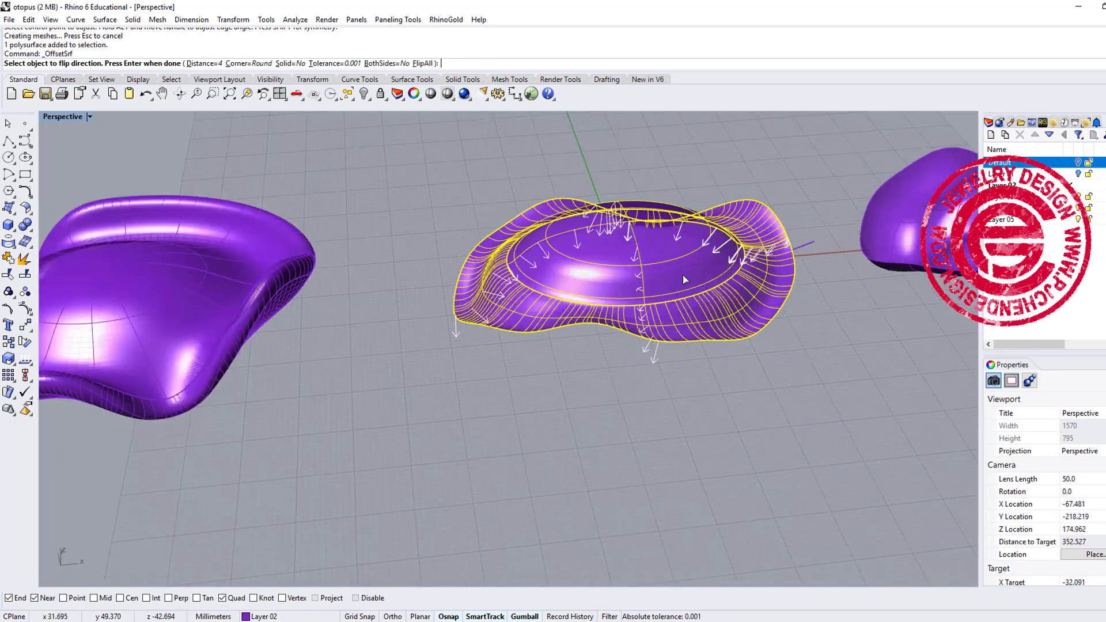
pyautogui.click(684, 278)
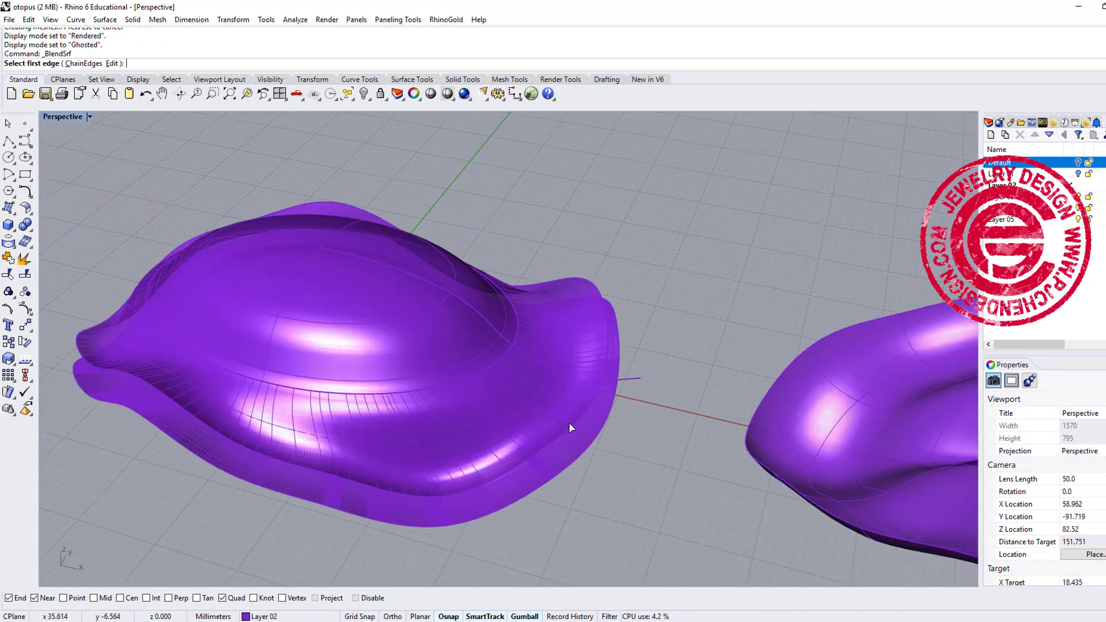
pyautogui.click(587, 444)
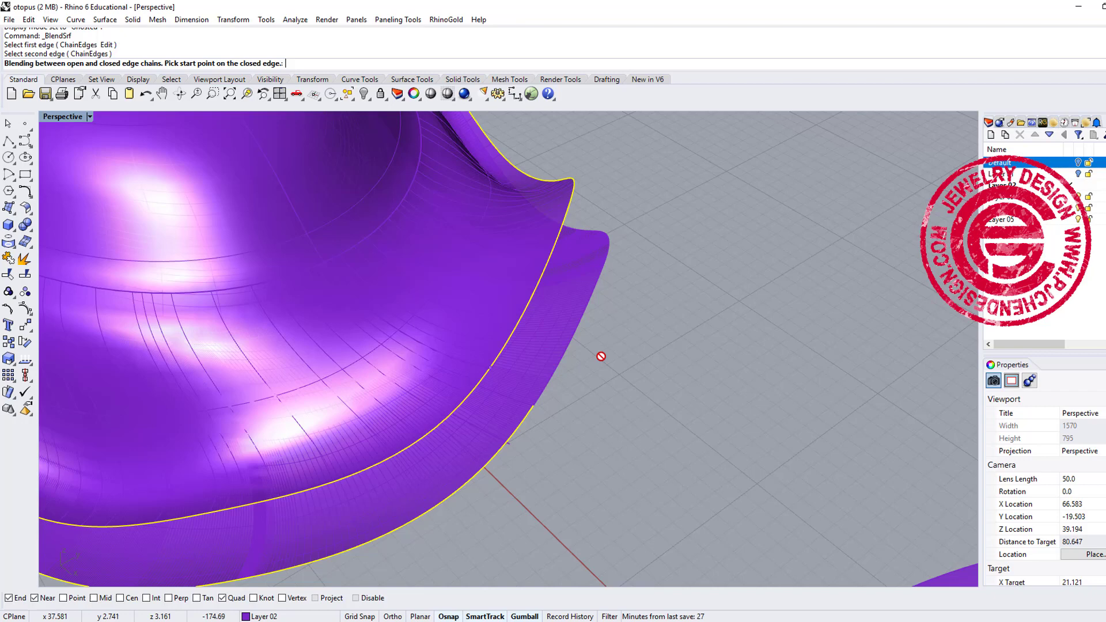
# Step: Blend the shell's rim edge to its offset rim edge using ChainEdges to round the gap closed
pyautogui.click(600, 356)
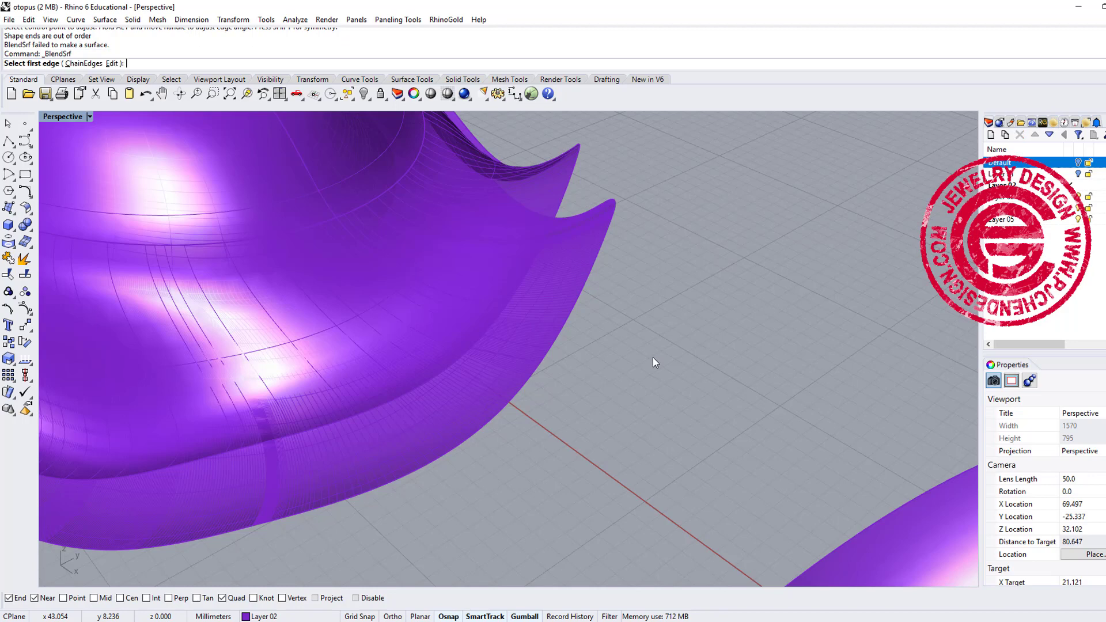
pyautogui.click(80, 62)
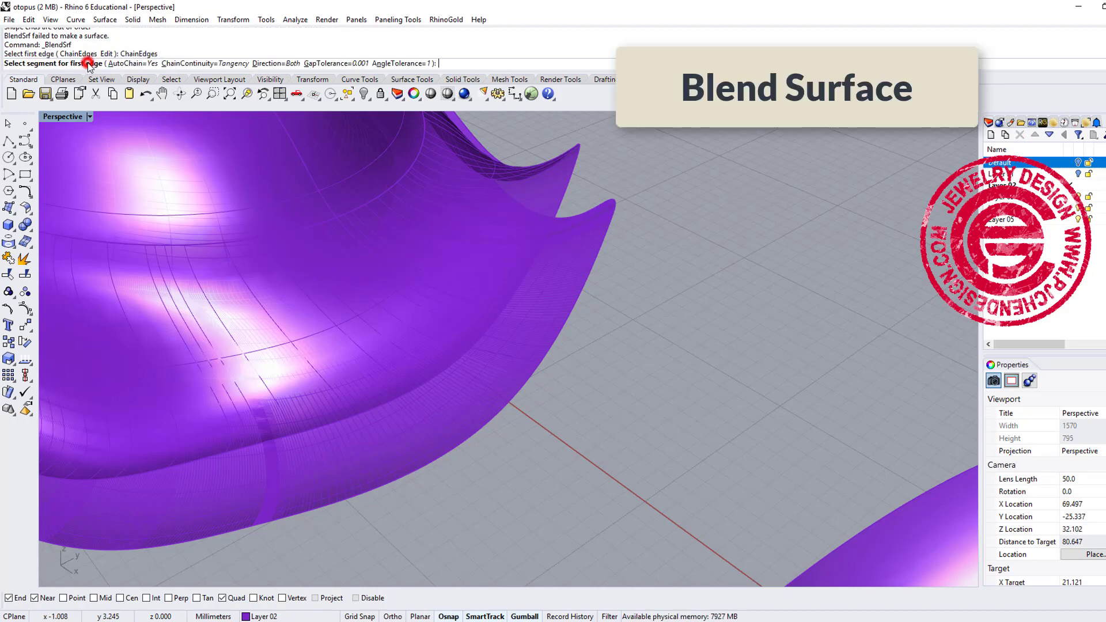
pyautogui.click(571, 318)
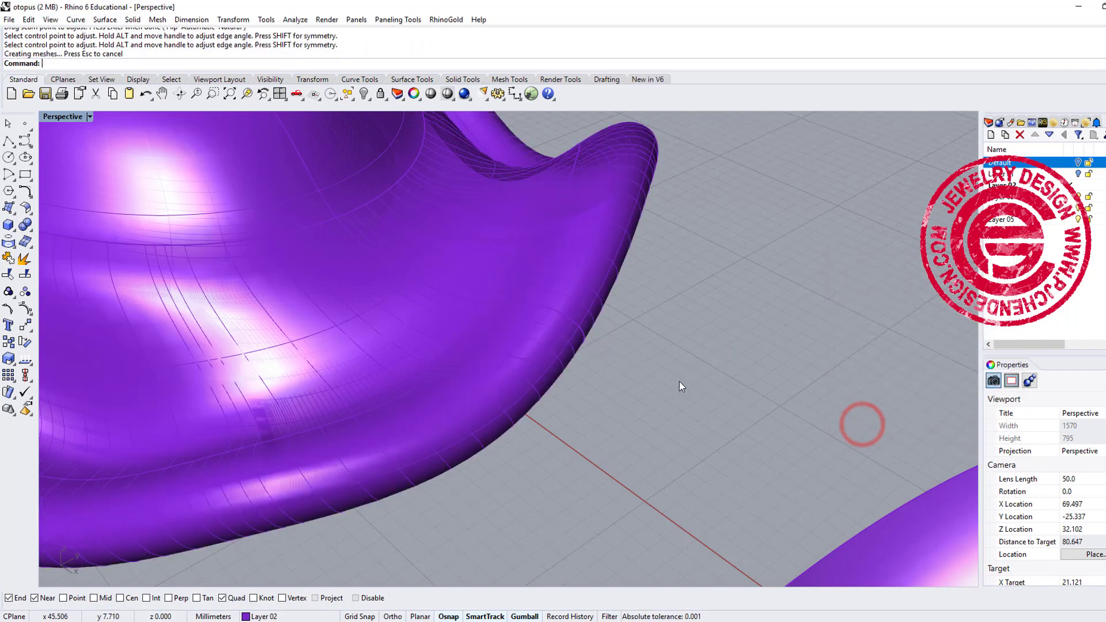
pyautogui.scroll(-3)
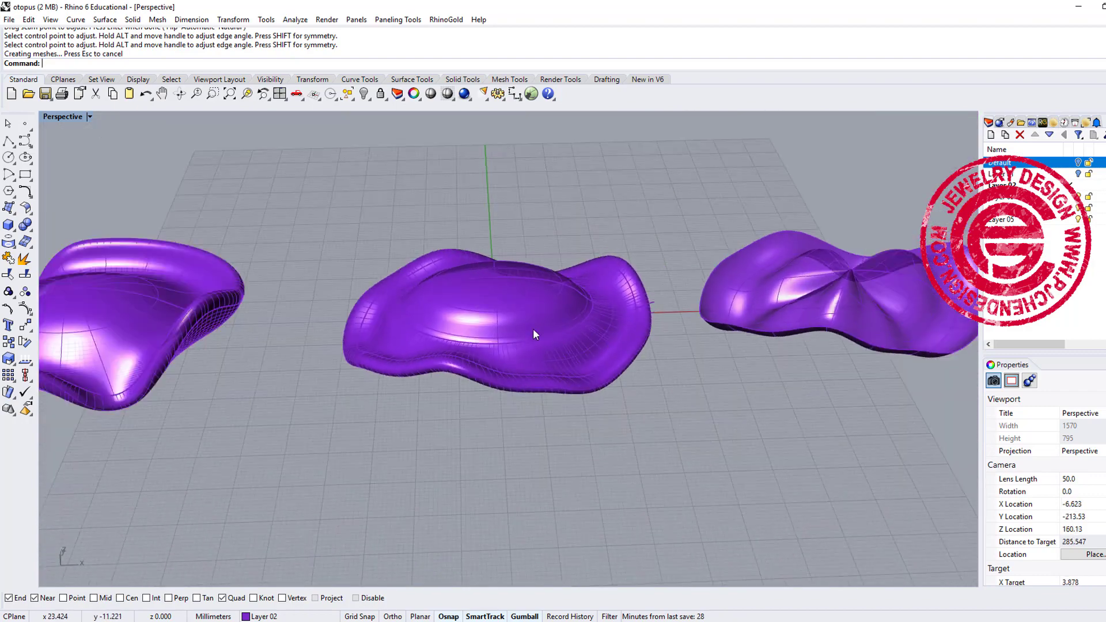
pyautogui.click(89, 116)
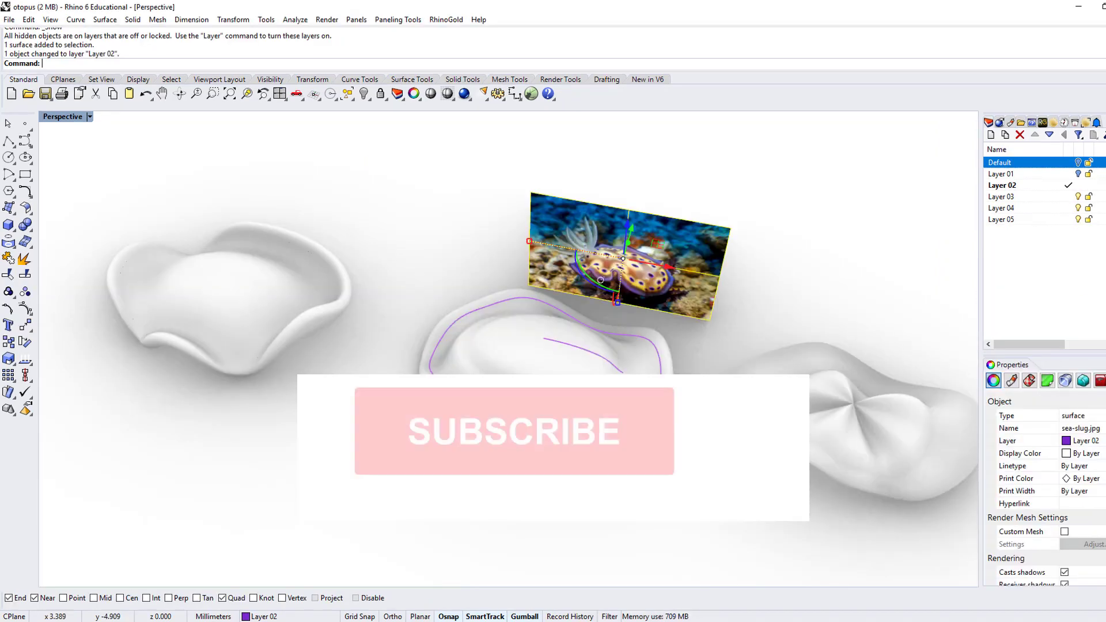
# Step: Move the sea-slug.jpg reference picture onto Layer 02 beside the rendered shells
pyautogui.click(512, 431)
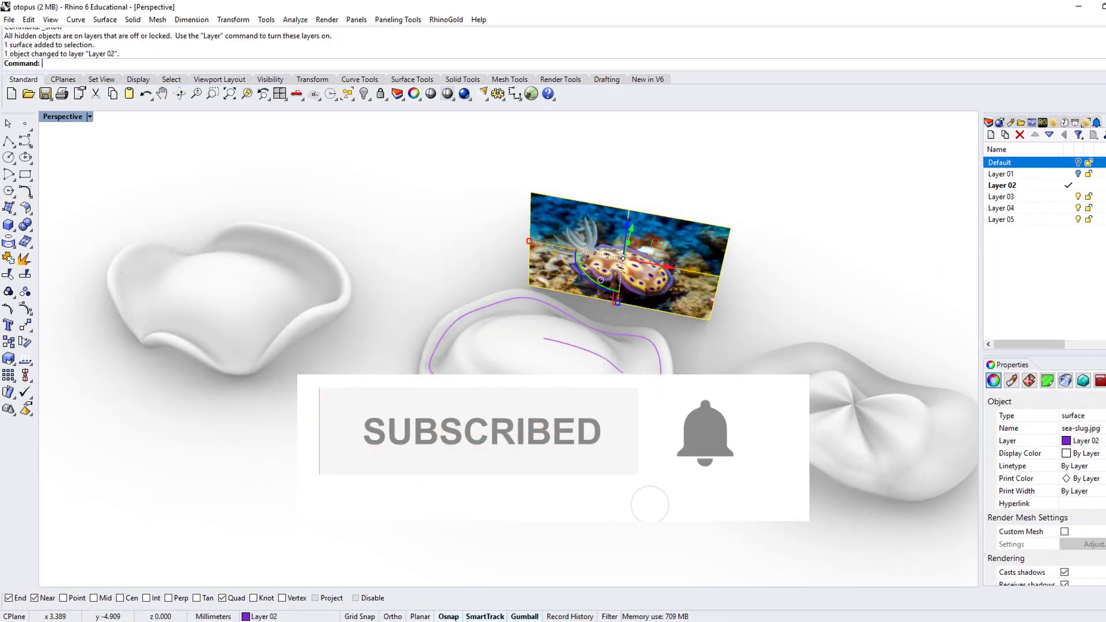